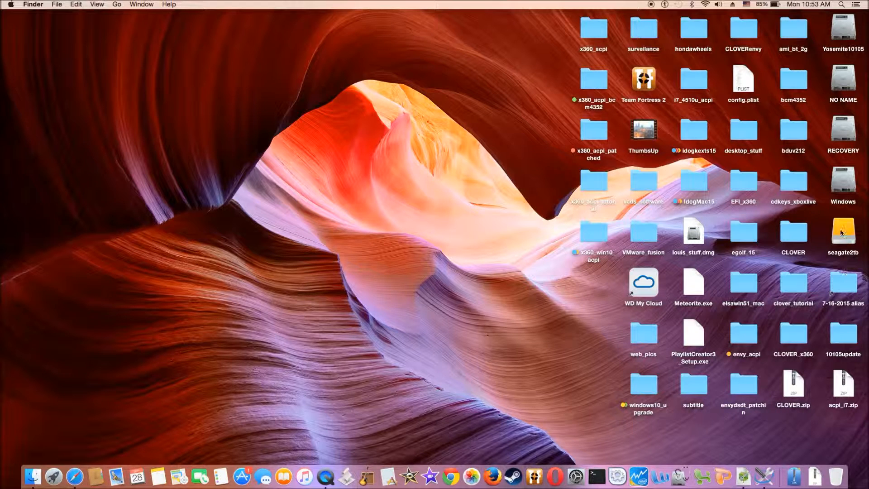
Step: Open the .org folder holding AppleHDA.kext, IOUSBFamily.kext and the kernel
{"action": "left_click", "coordinate": [843, 232]}
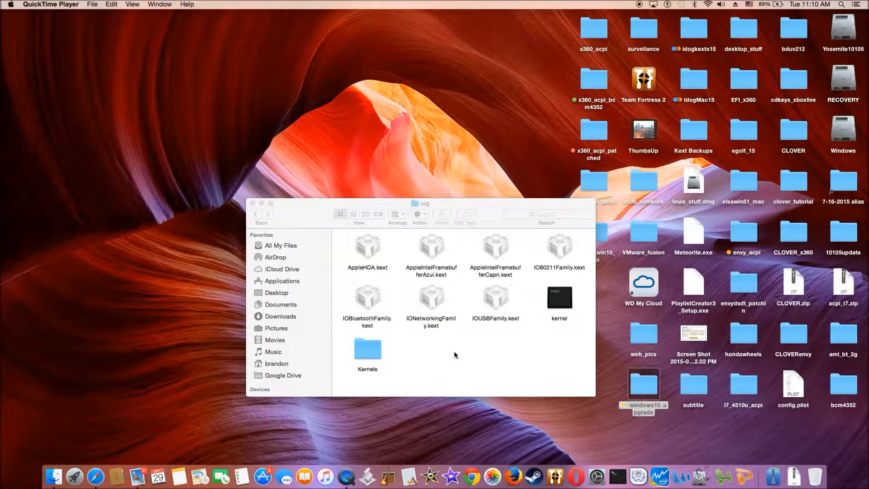
Step: Copy IOUSBFamily.kext and paste it into the 10105kexts folder
{"action": "left_click", "coordinate": [495, 299]}
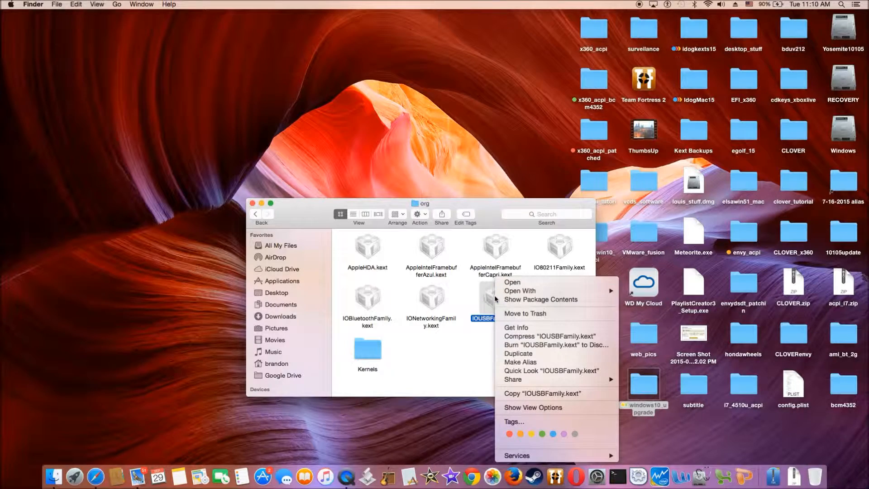
{"action": "mouse_move", "coordinate": [557, 345]}
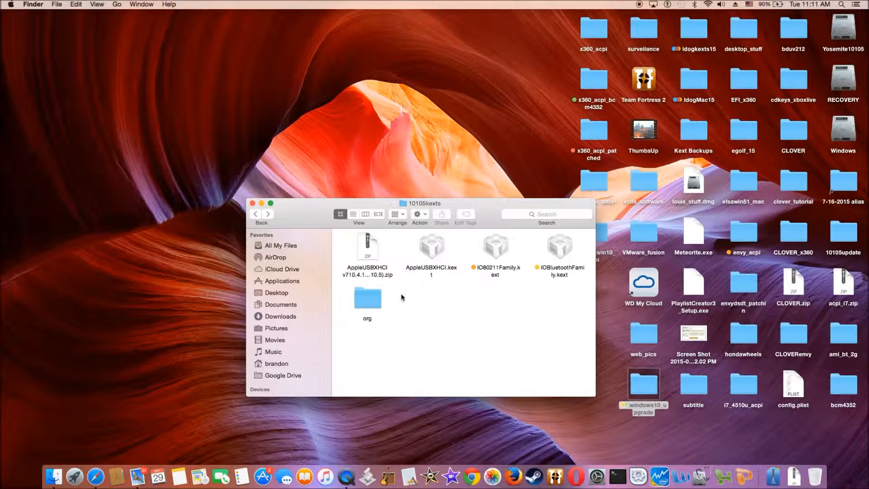
{"action": "right_click", "coordinate": [402, 298]}
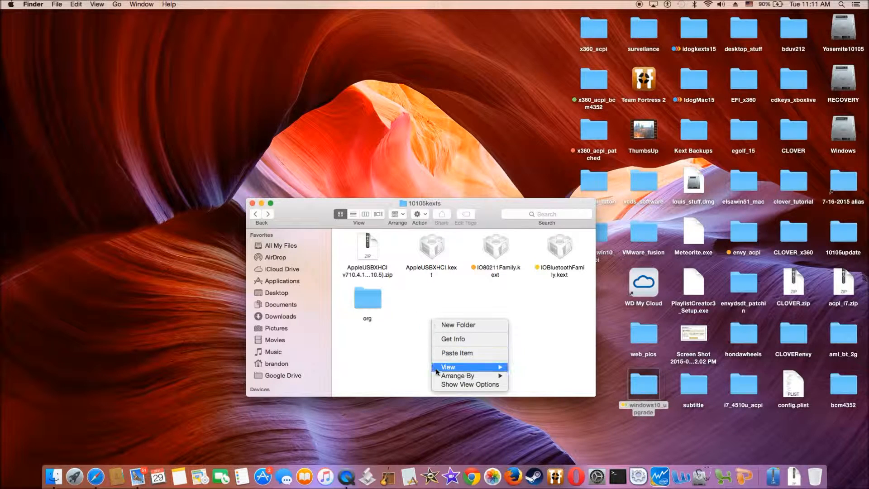
{"action": "mouse_move", "coordinate": [456, 353]}
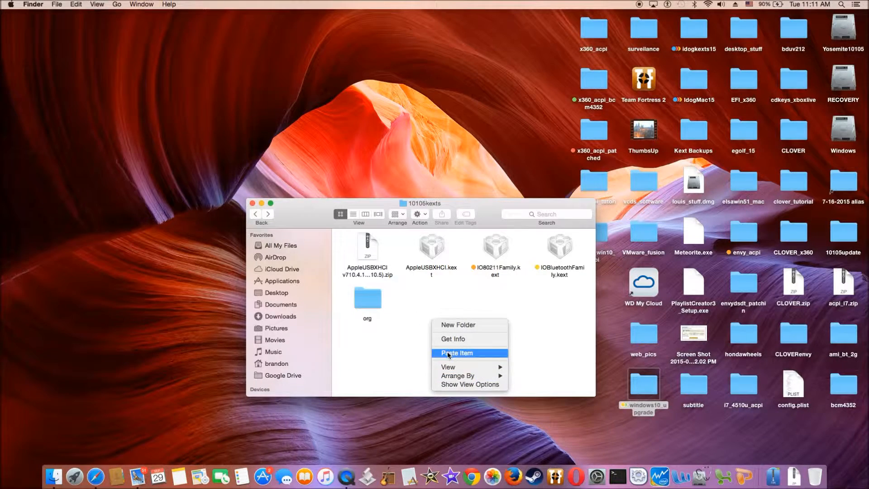
{"action": "left_click", "coordinate": [456, 352]}
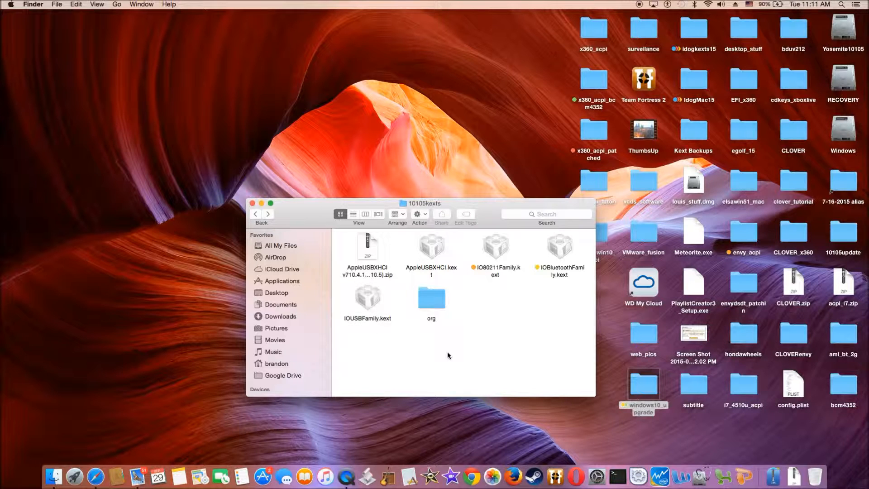
Step: Show IOUSBFamily.kext's package contents and browse into Contents > Plugins
{"action": "left_click", "coordinate": [367, 297]}
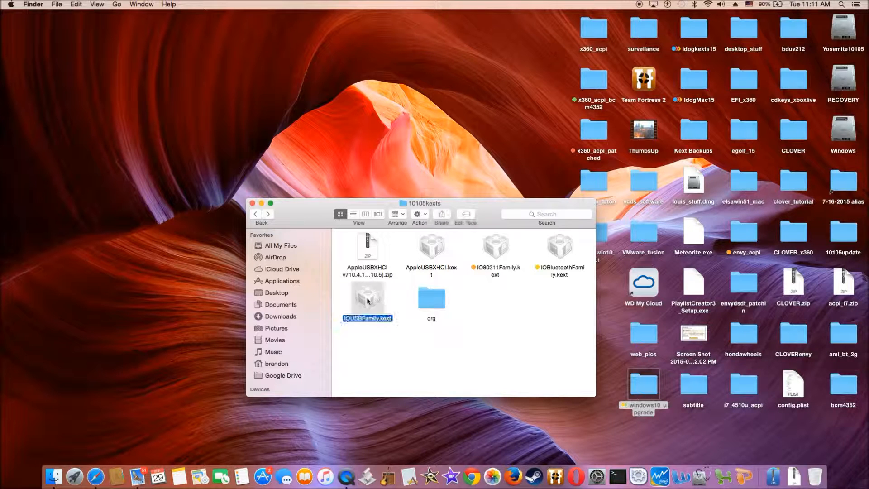
{"action": "right_click", "coordinate": [367, 298]}
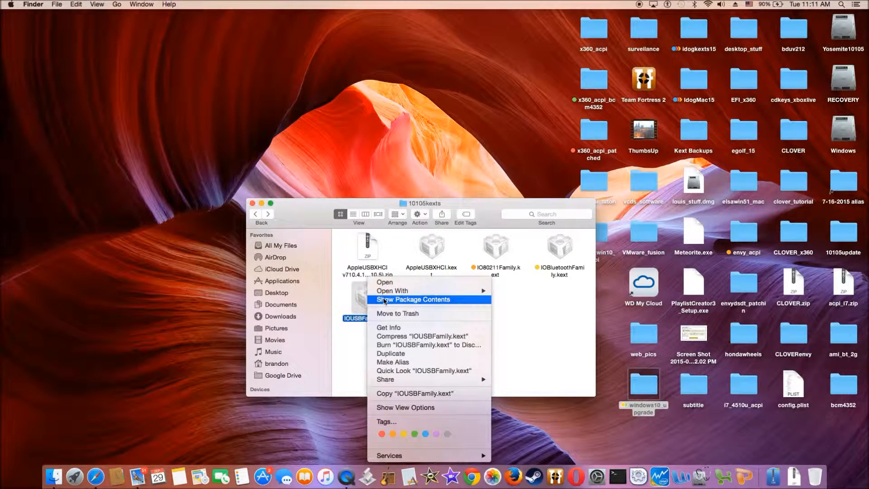
{"action": "left_click", "coordinate": [412, 300]}
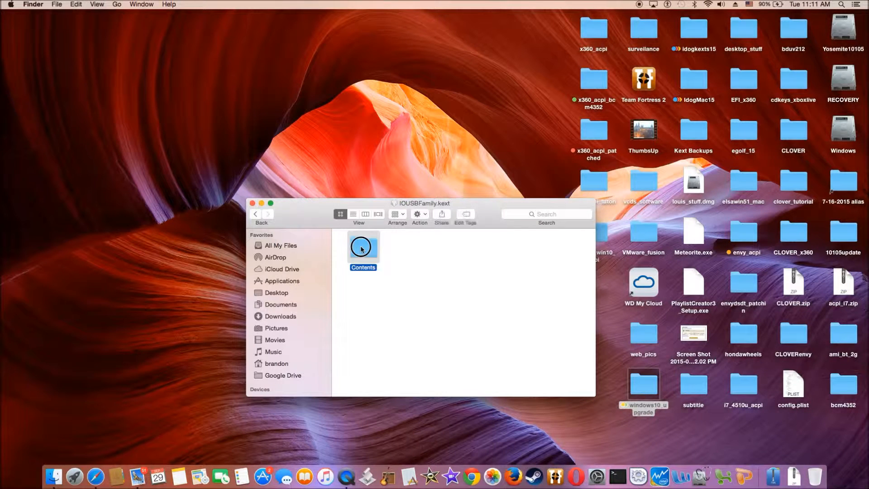
{"action": "double_click", "coordinate": [362, 246]}
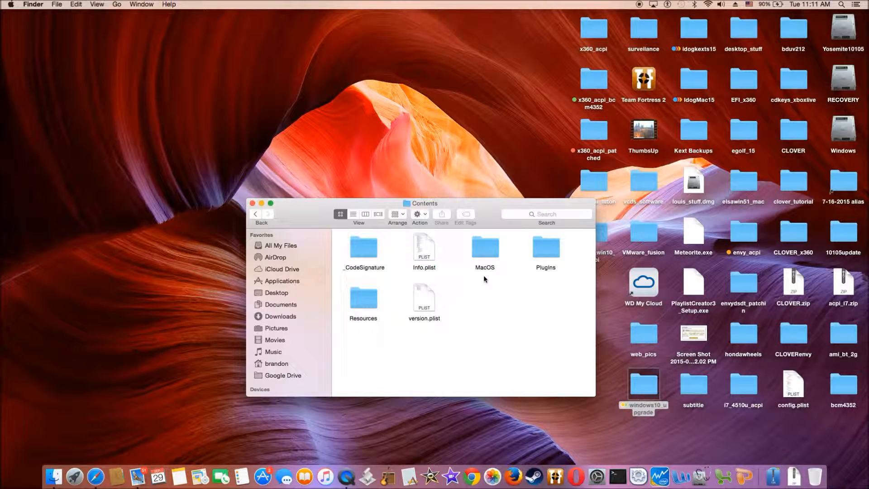
{"action": "double_click", "coordinate": [545, 248]}
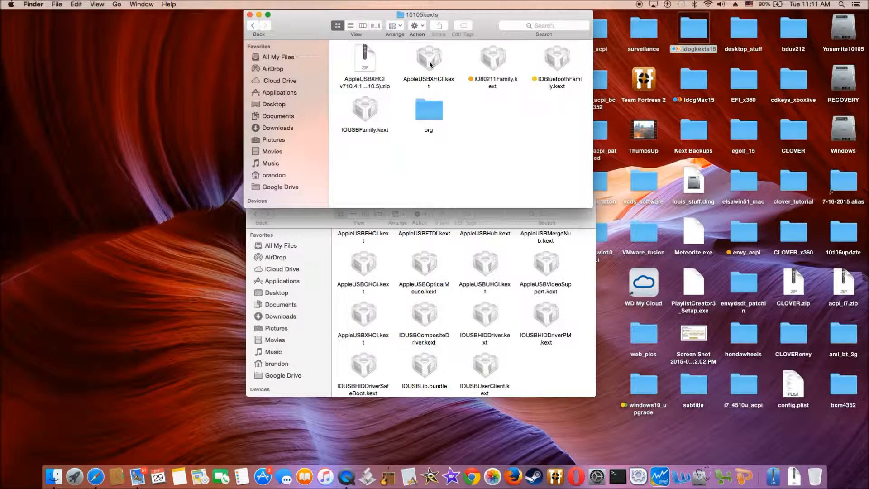
Step: Drag the patched AppleUSBXHCI.kext into Plugins, replacing the existing one
{"action": "left_click", "coordinate": [428, 56]}
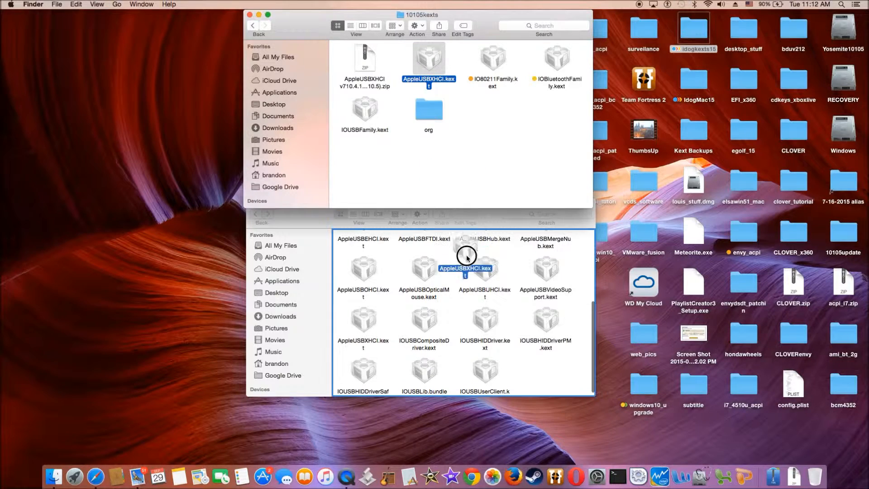
{"action": "left_click_drag", "start_coordinate": [465, 258], "coordinate": [426, 63]}
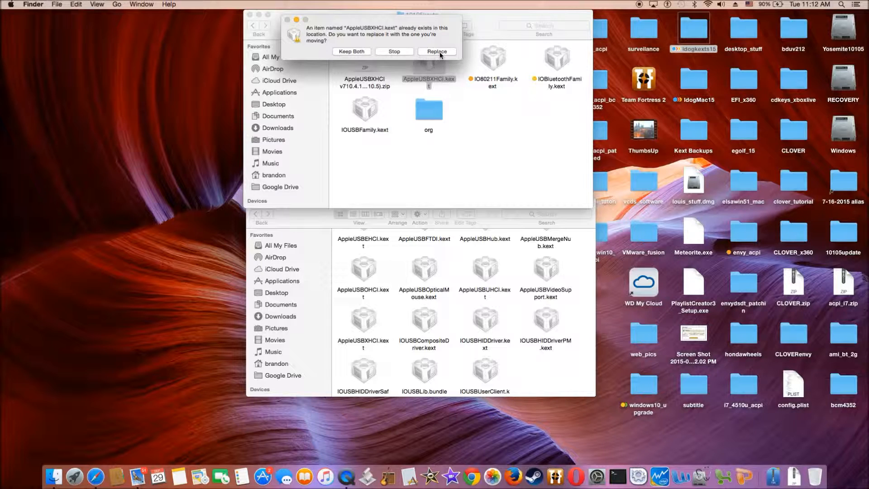
{"action": "left_click", "coordinate": [437, 51]}
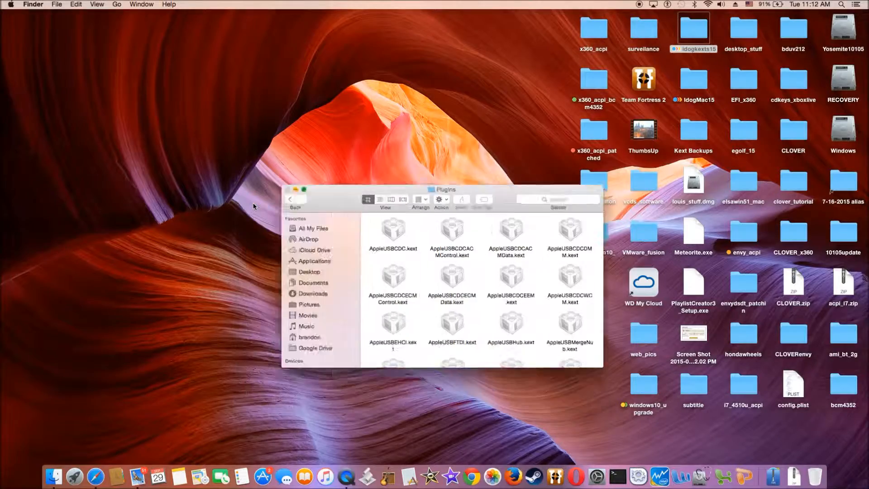
{"action": "left_click", "coordinate": [294, 189]}
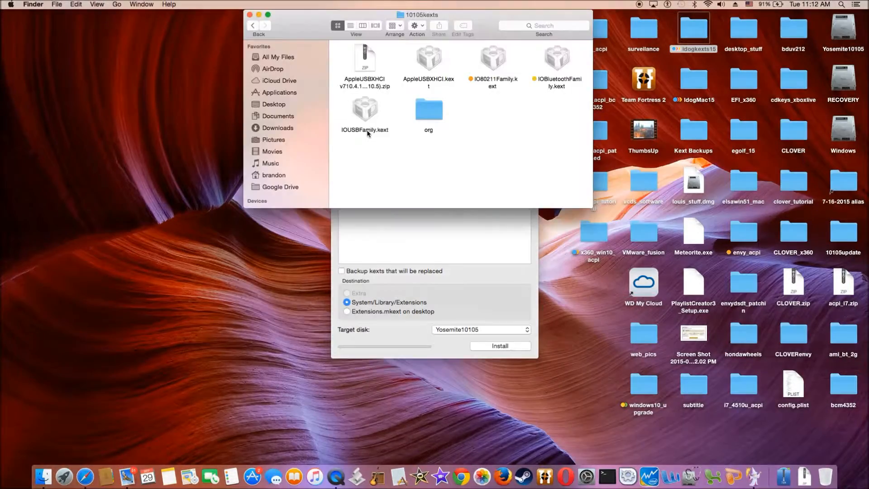
Step: Install IOUSBFamily.kext to System/Library/Extensions on Yosemite10105 and authorize it
{"action": "right_click", "coordinate": [365, 108]}
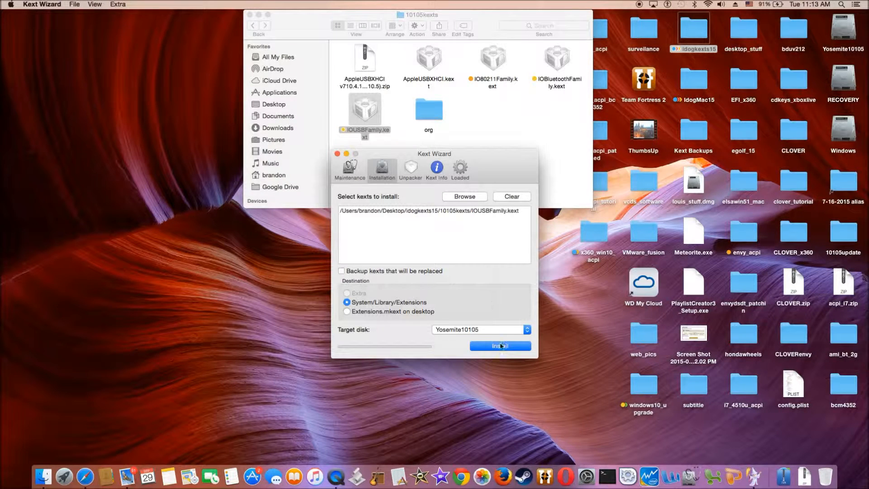
{"action": "left_click", "coordinate": [500, 346]}
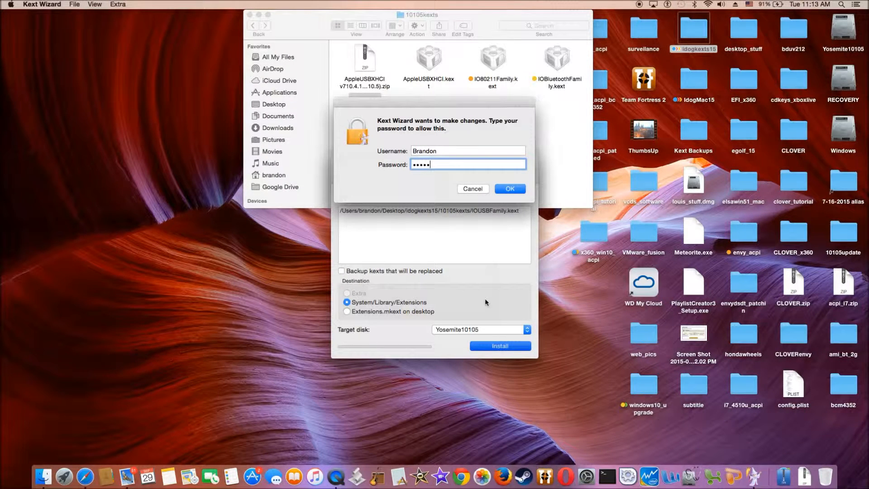
{"action": "left_click", "coordinate": [508, 189]}
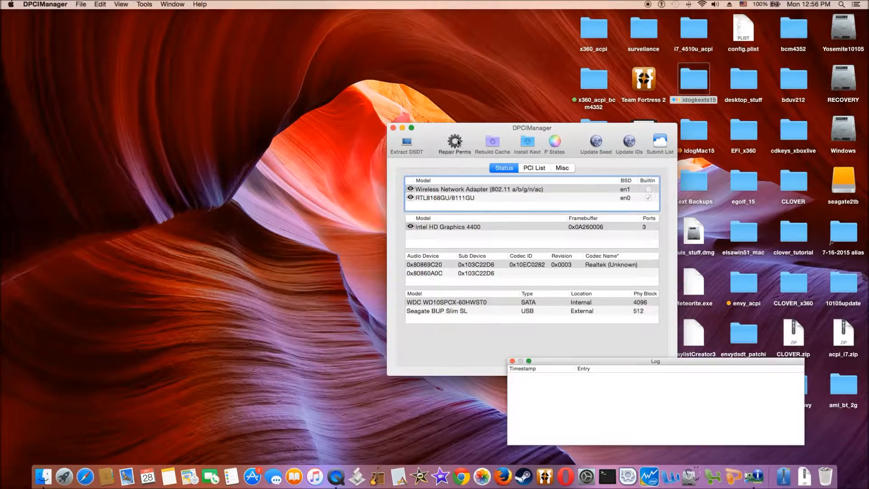
Step: Rebuild the kext cache, confirming with the admin password
{"action": "left_click", "coordinate": [454, 142]}
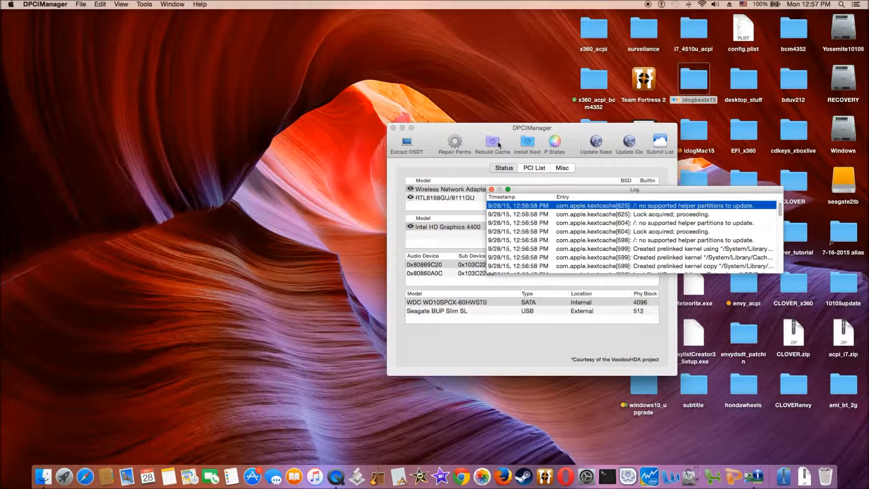
{"action": "left_click", "coordinate": [490, 142]}
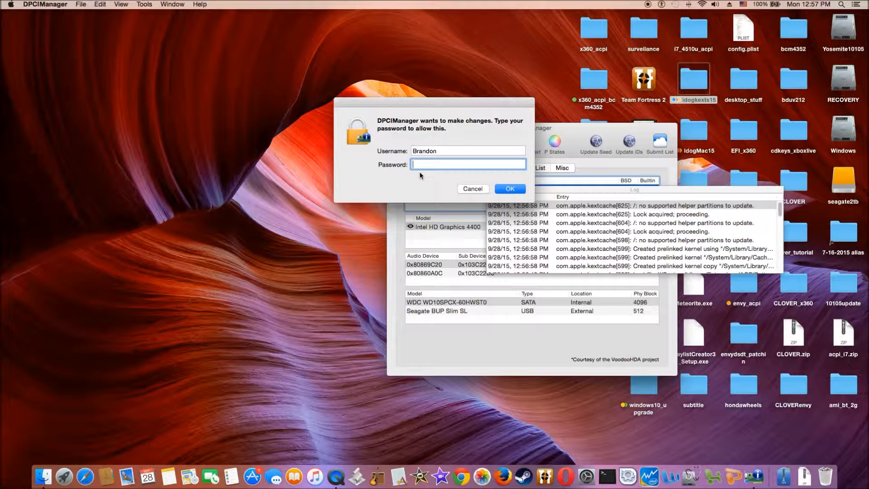
{"action": "type", "text": "password"}
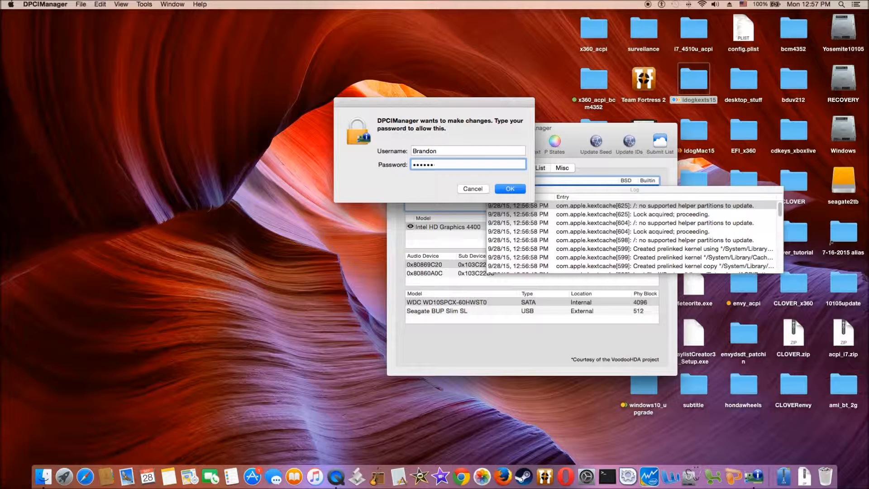
{"action": "left_click", "coordinate": [508, 188]}
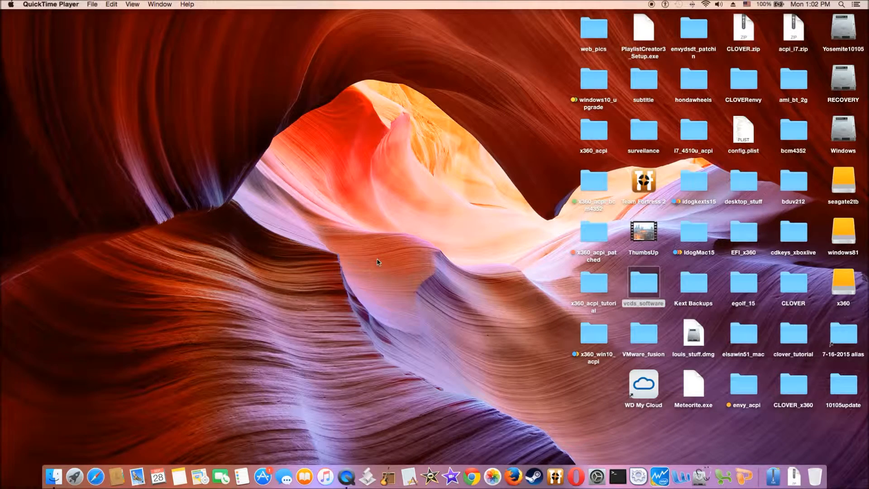
{"action": "mouse_move", "coordinate": [582, 358]}
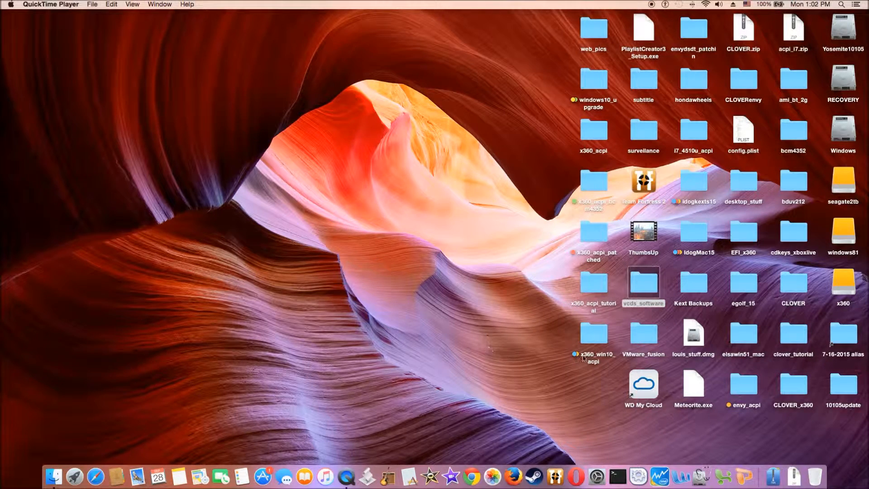
{"action": "mouse_move", "coordinate": [776, 463]}
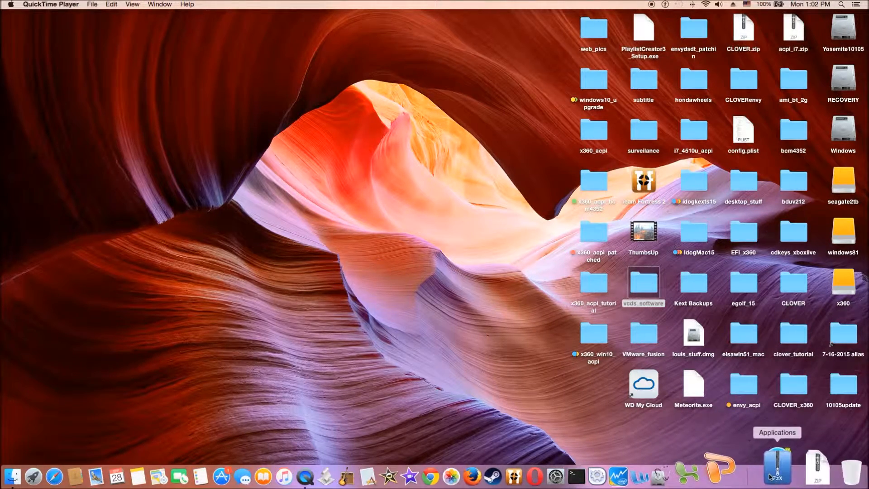
Step: Open the Applications stack in the Dock to launch Clover Configurator
{"action": "left_click", "coordinate": [776, 464]}
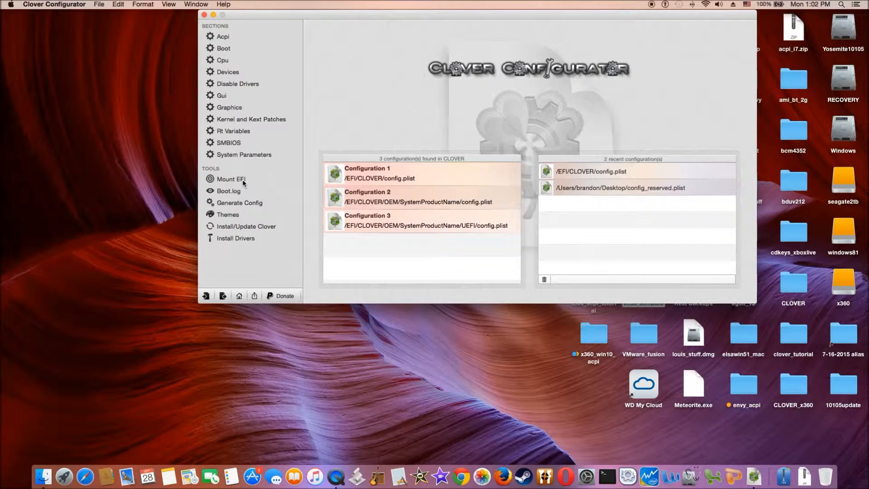
Step: Mount the EFI partition via Mount EFI, authorizing with the admin password
{"action": "left_click", "coordinate": [231, 179]}
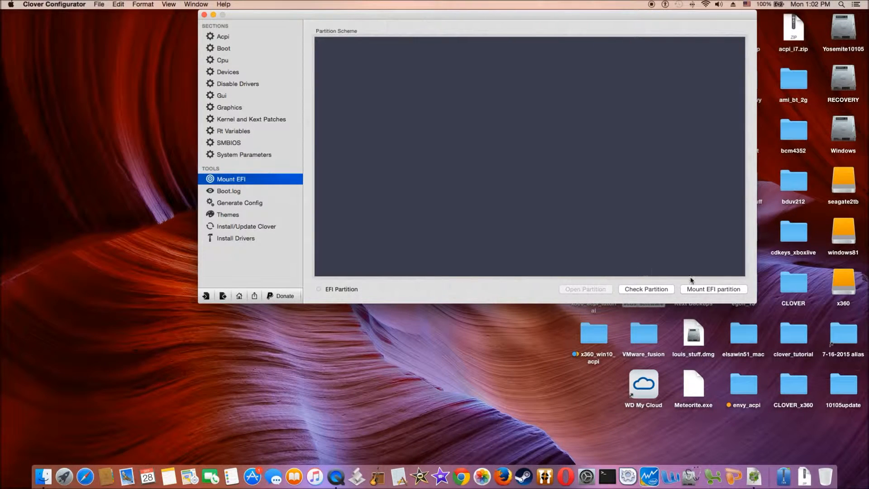
{"action": "left_click", "coordinate": [714, 289]}
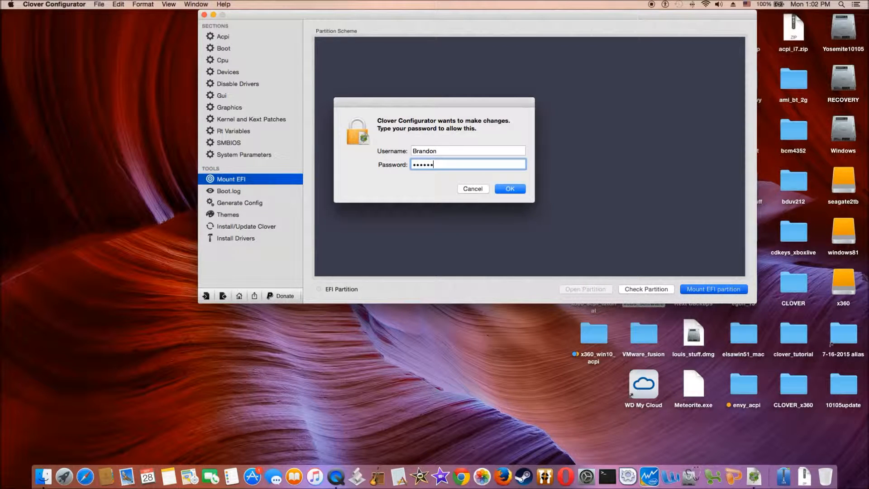
{"action": "left_click", "coordinate": [508, 188]}
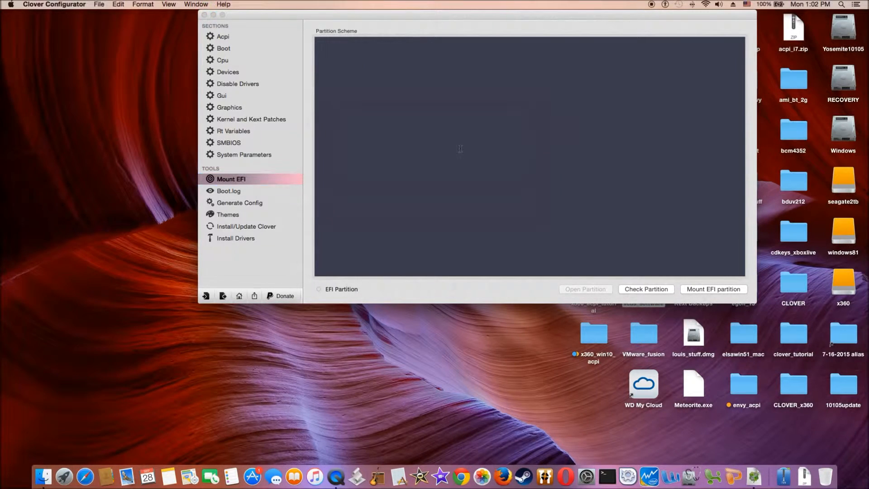
{"action": "left_click", "coordinate": [714, 289]}
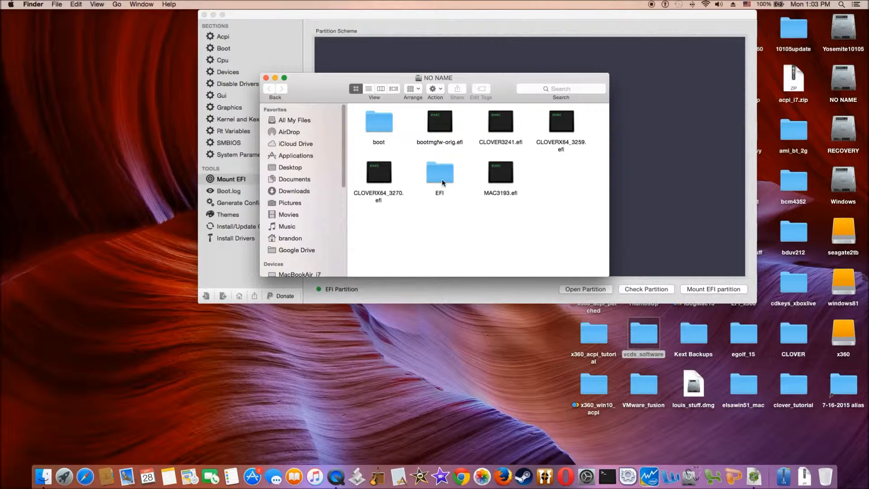
Step: Browse into EFI > CLOVER > ACPI > patched on the NO NAME volume
{"action": "double_click", "coordinate": [439, 172]}
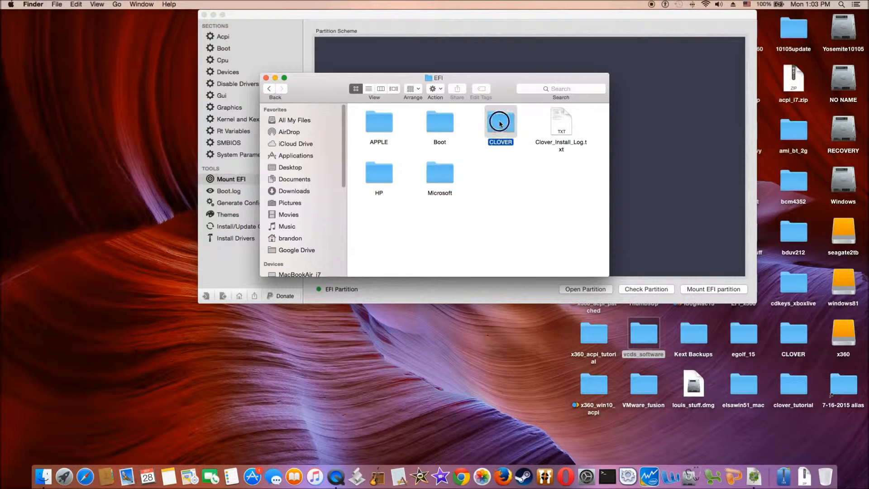
{"action": "double_click", "coordinate": [499, 121]}
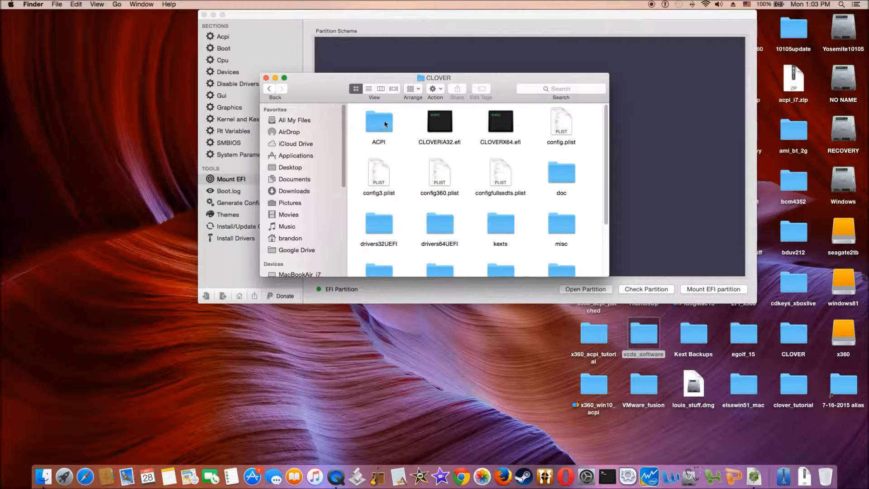
{"action": "double_click", "coordinate": [378, 121]}
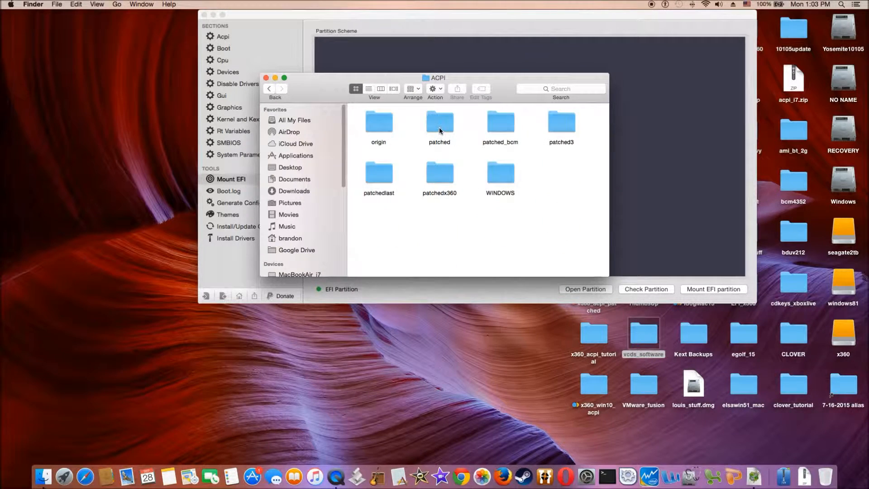
{"action": "double_click", "coordinate": [439, 121]}
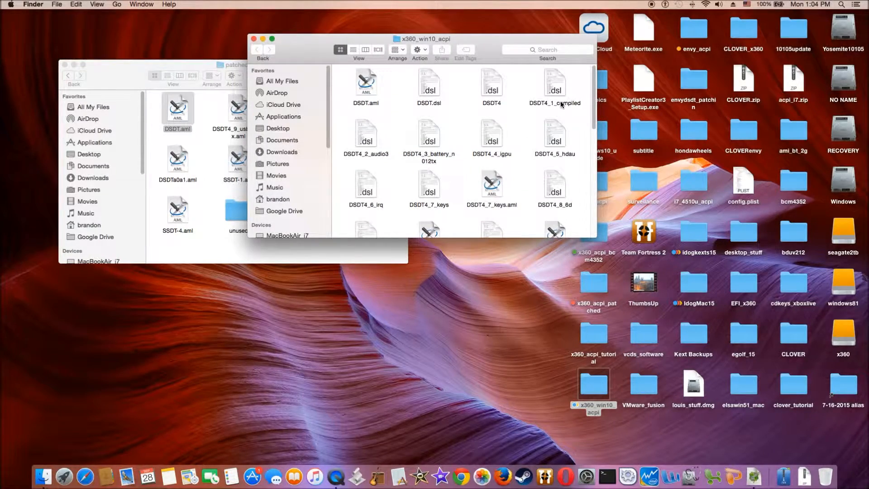
Step: Select the DSDT4 patch files in order: audio3, battery_n012tx, igpu, hdau, irq, keys, 6d
{"action": "left_click", "coordinate": [554, 86]}
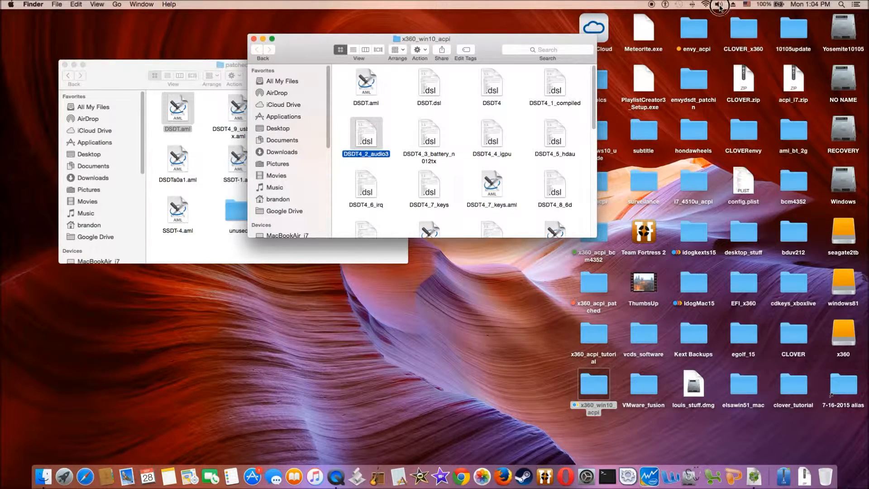
{"action": "mouse_move", "coordinate": [433, 185]}
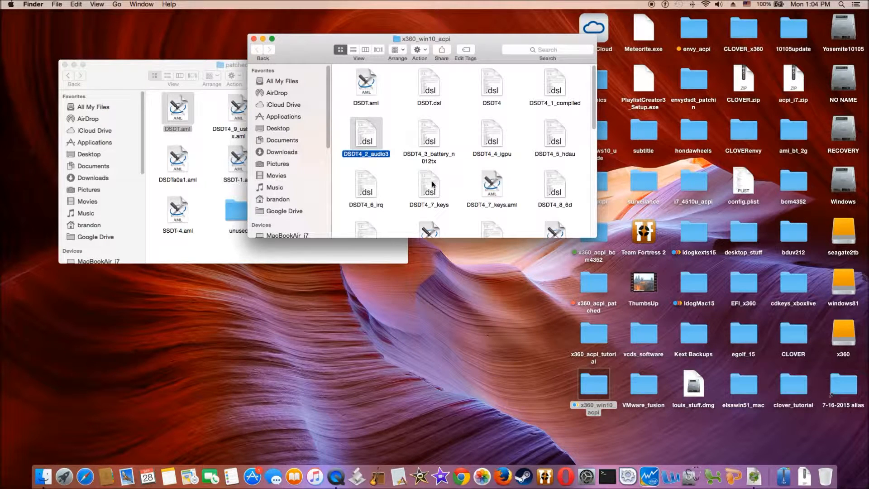
{"action": "left_click", "coordinate": [429, 135]}
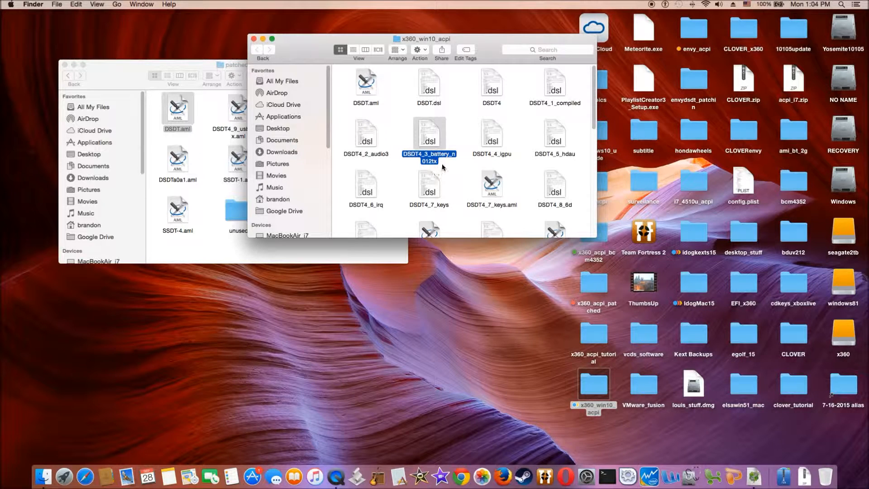
{"action": "mouse_move", "coordinate": [439, 164]}
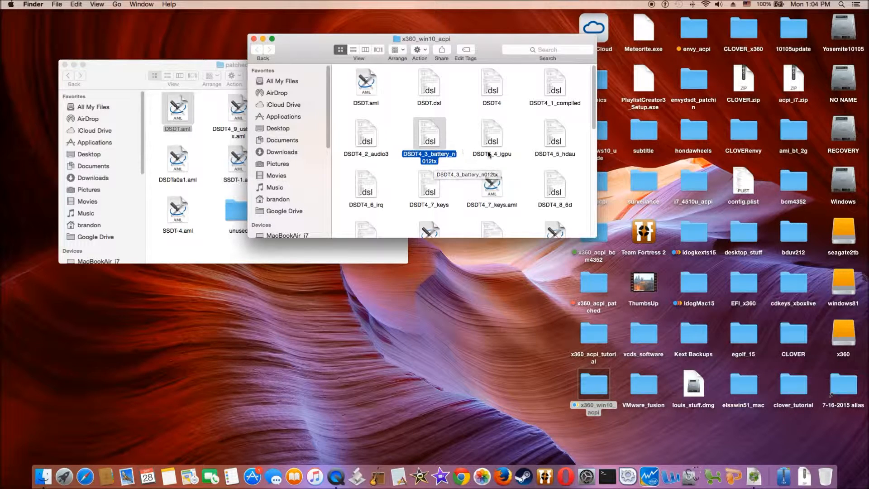
{"action": "left_click", "coordinate": [491, 135]}
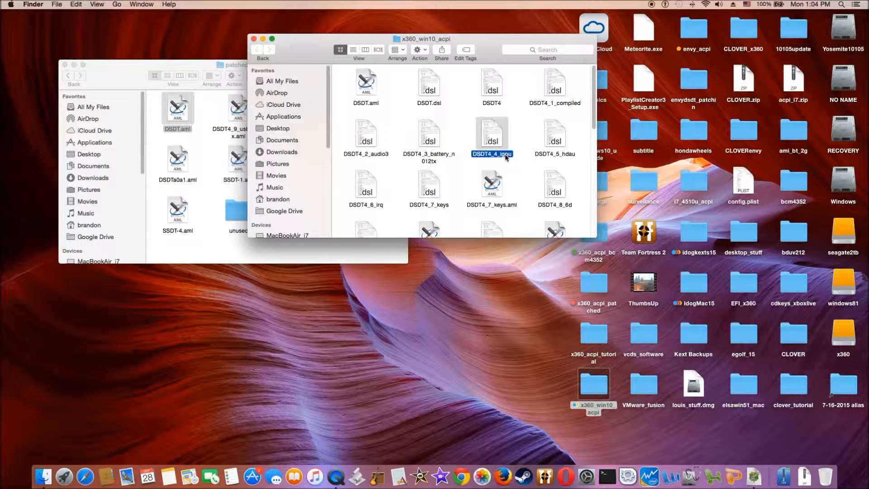
{"action": "mouse_move", "coordinate": [555, 159]}
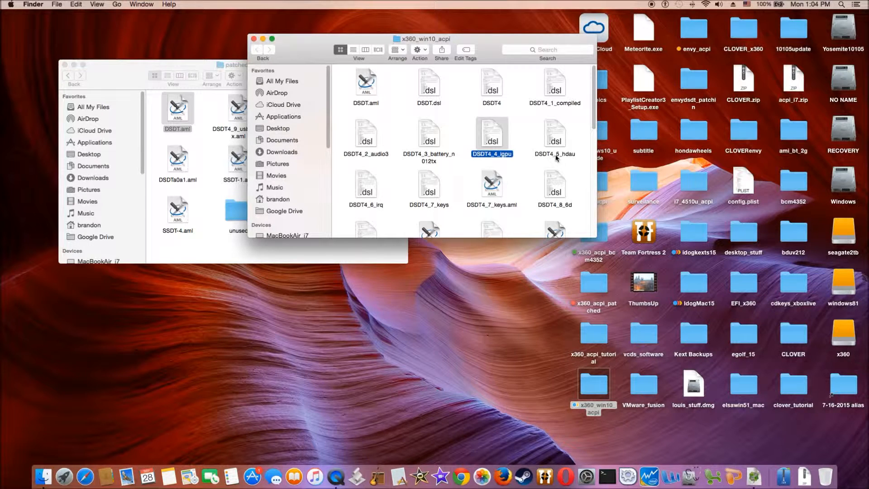
{"action": "left_click", "coordinate": [554, 136]}
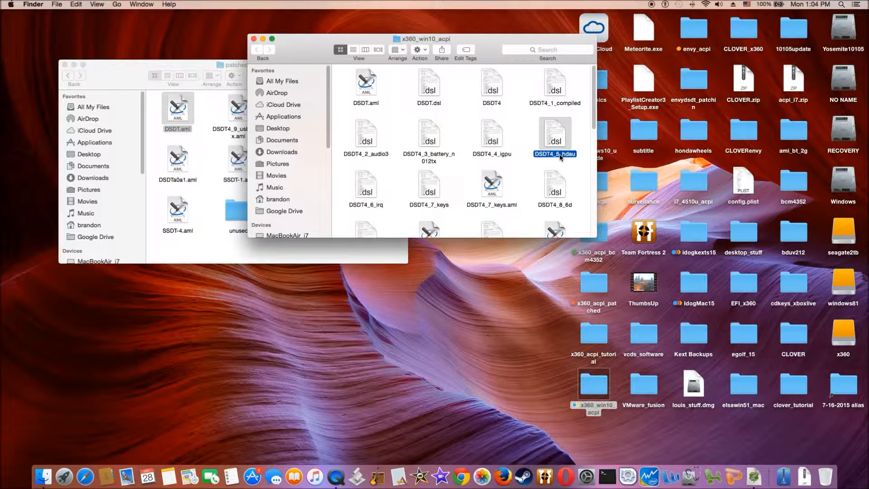
{"action": "mouse_move", "coordinate": [521, 170]}
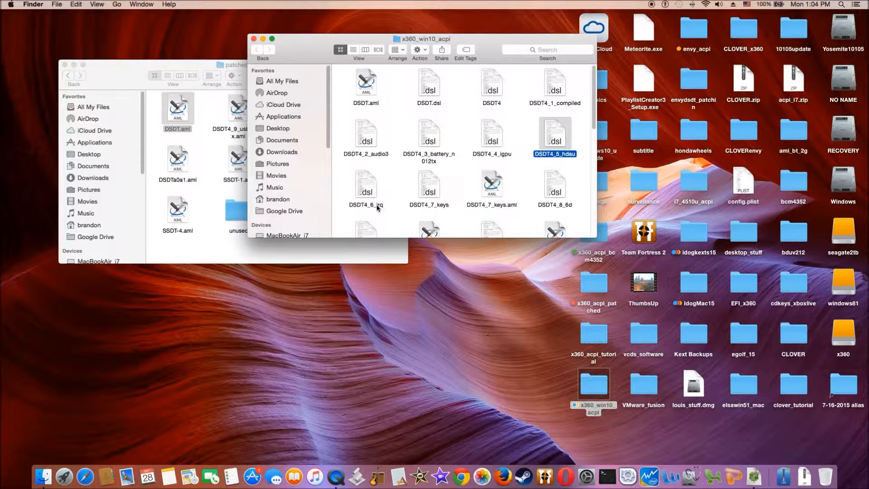
{"action": "left_click", "coordinate": [366, 186]}
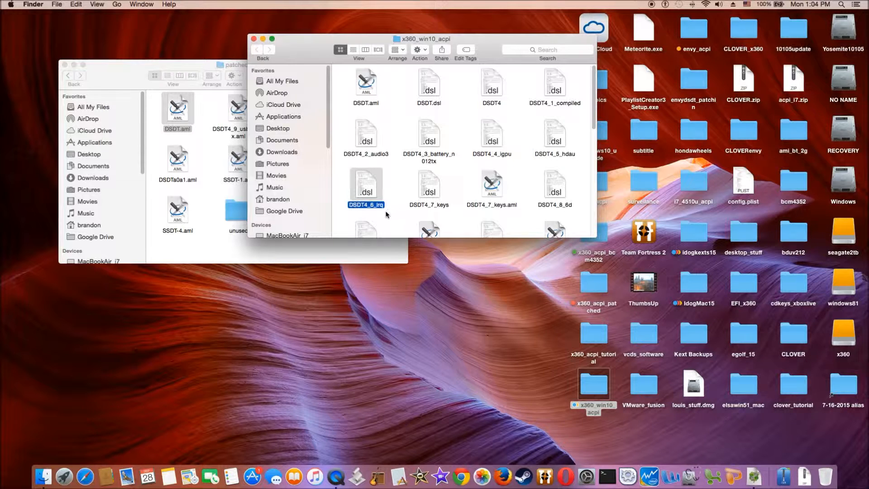
{"action": "mouse_move", "coordinate": [387, 215]}
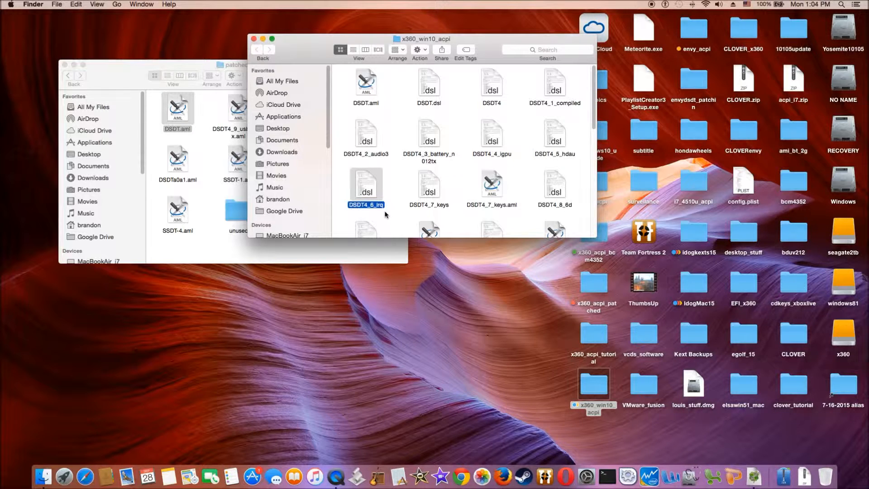
{"action": "mouse_move", "coordinate": [438, 206]}
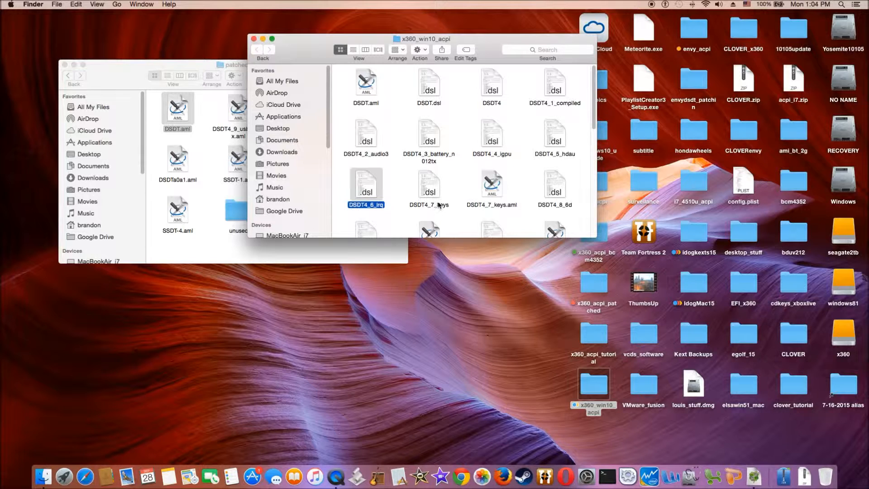
{"action": "left_click", "coordinate": [429, 187]}
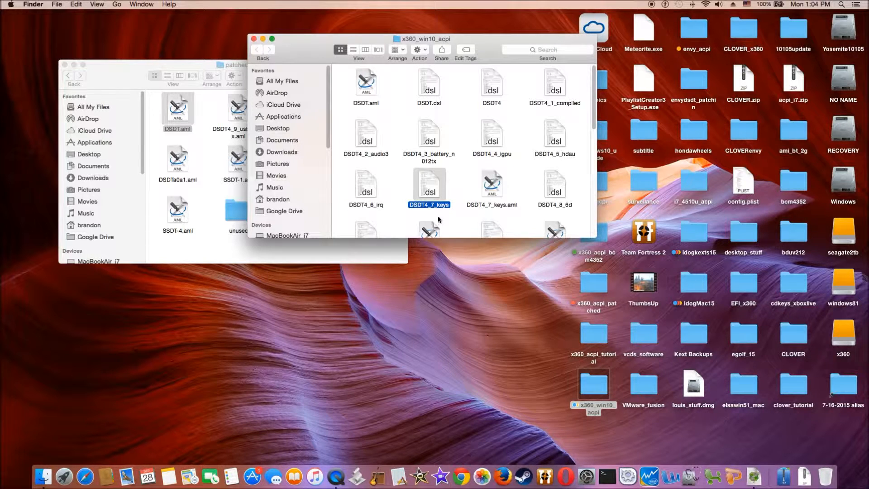
{"action": "mouse_move", "coordinate": [488, 212]}
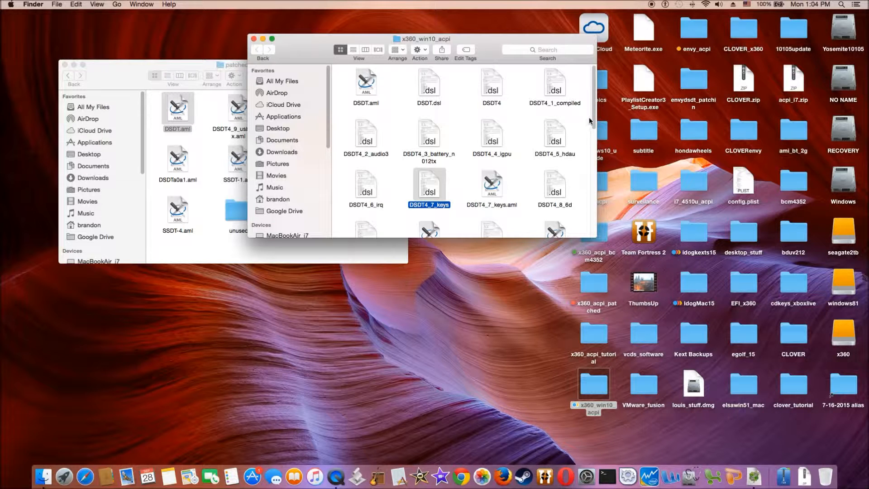
{"action": "scroll", "scroll_direction": "down", "scroll_amount": 3}
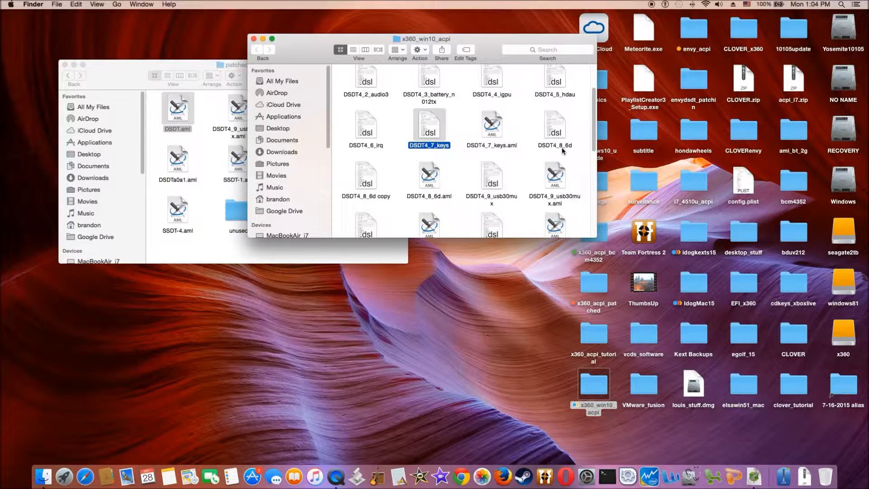
{"action": "left_click", "coordinate": [554, 125]}
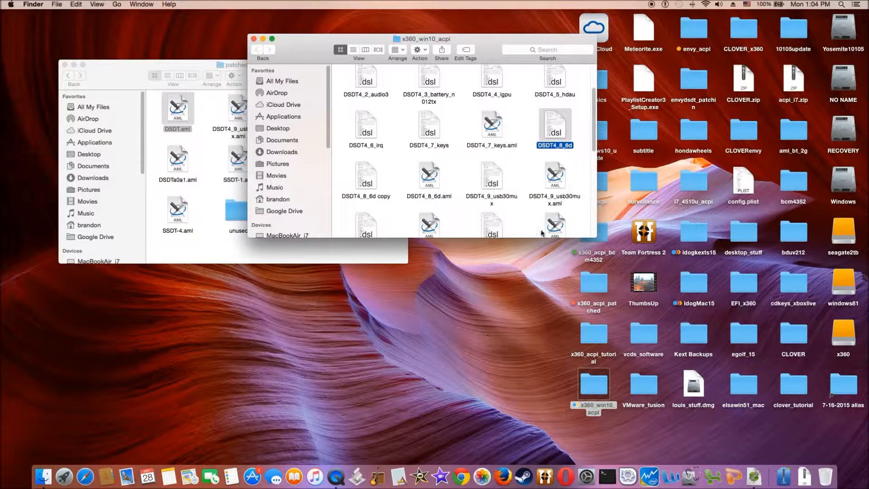
Step: Open the pre-edited DSDT in MaciASL, note DSDT4_1_compiled, and bring up the Patch window
{"action": "double_click", "coordinate": [554, 127]}
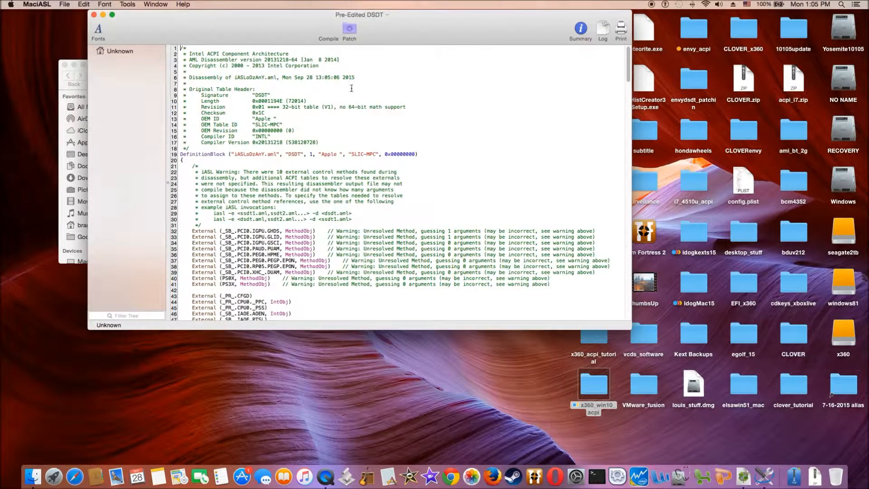
{"action": "left_click", "coordinate": [105, 51]}
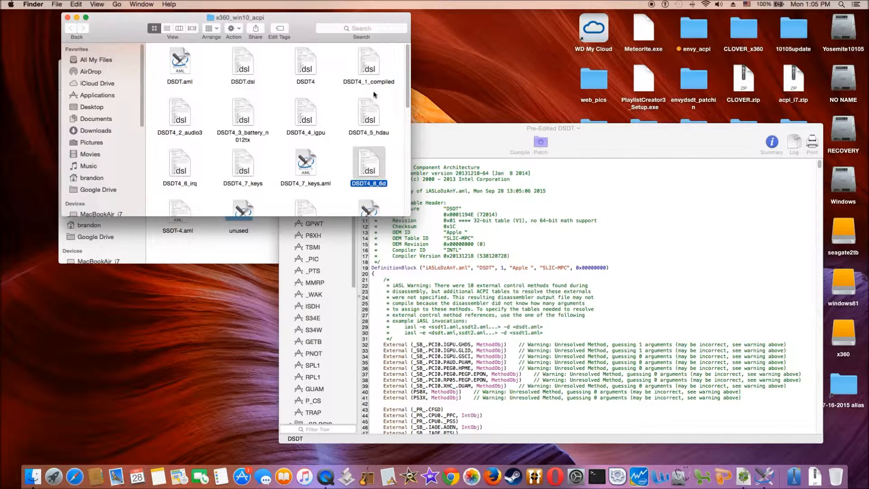
{"action": "left_click", "coordinate": [369, 61]}
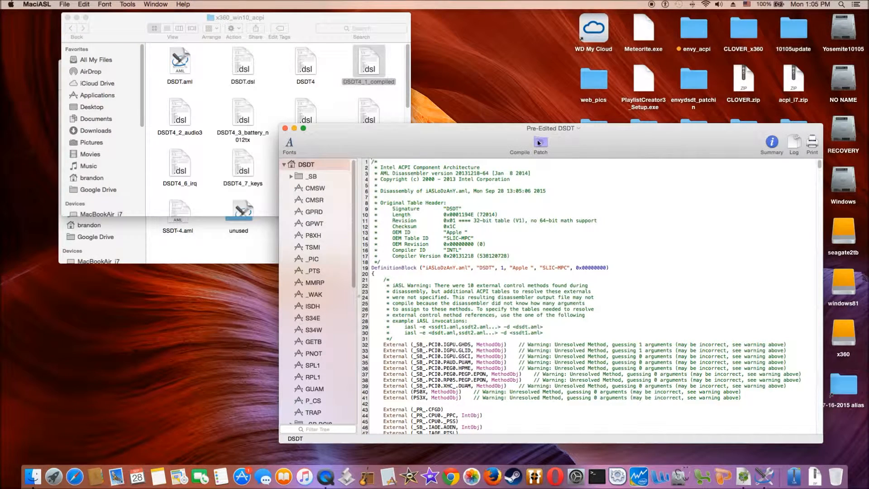
{"action": "left_click", "coordinate": [539, 145]}
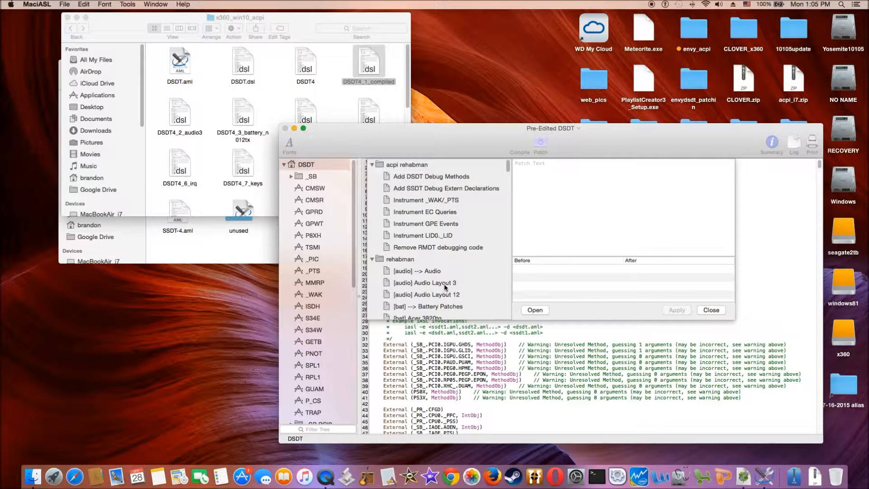
Step: Preview the Audio Layout 3 patch, then scroll toward the HP Pavilion n012tx battery patch
{"action": "left_click", "coordinate": [426, 282]}
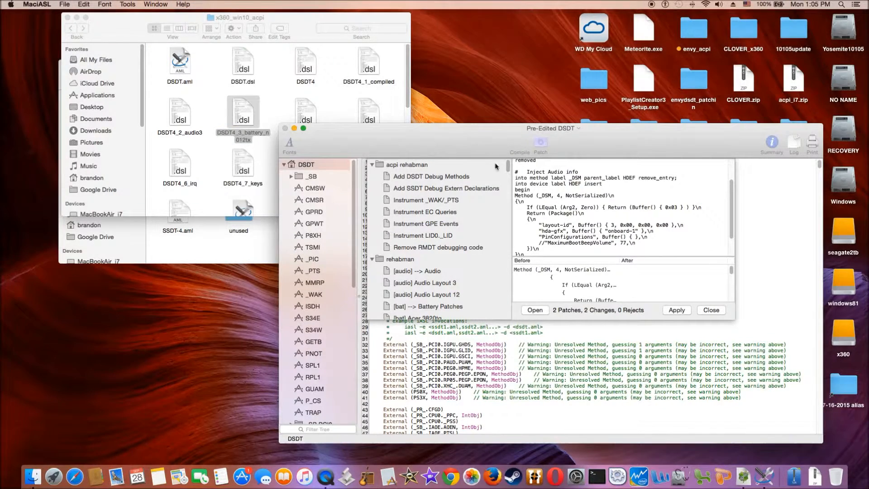
{"action": "scroll", "scroll_direction": "down", "scroll_amount": 3}
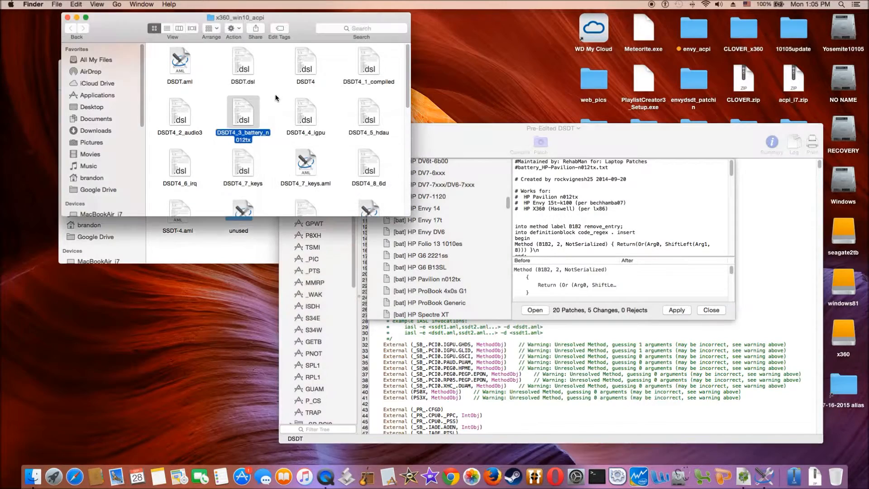
Step: Bring the DSDT patch window forward and scroll the list to the [igpu] section
{"action": "left_click", "coordinate": [305, 114]}
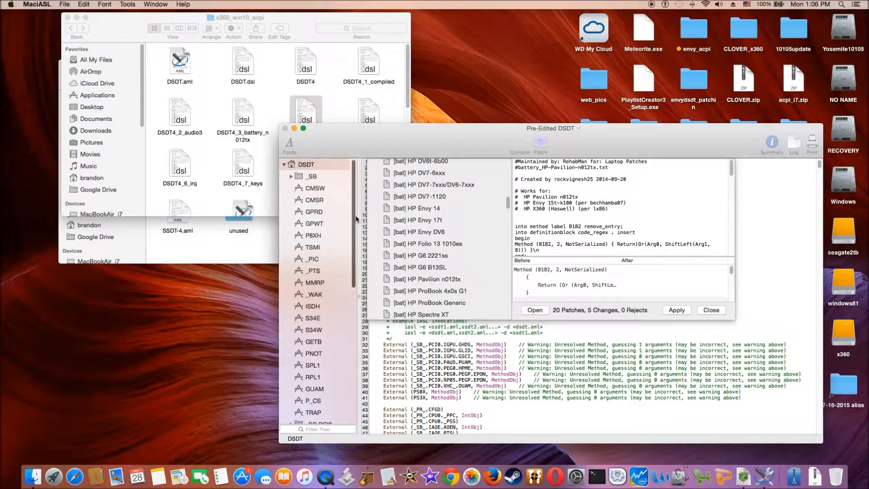
{"action": "scroll", "scroll_direction": "down", "scroll_amount": 3}
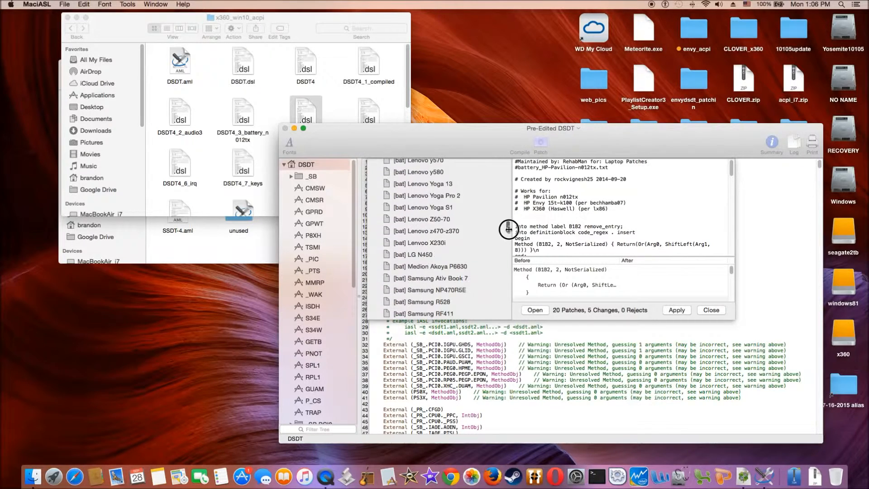
{"action": "scroll", "scroll_direction": "down", "scroll_amount": 3}
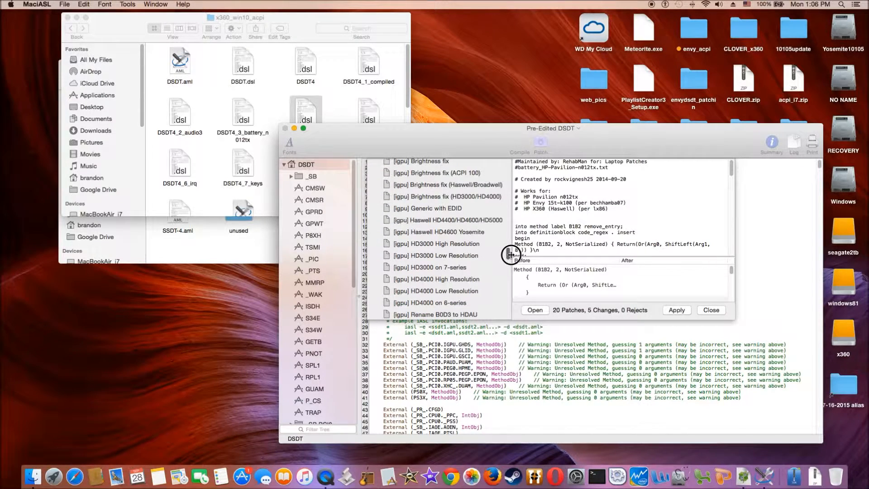
{"action": "scroll", "scroll_direction": "down", "scroll_amount": 3}
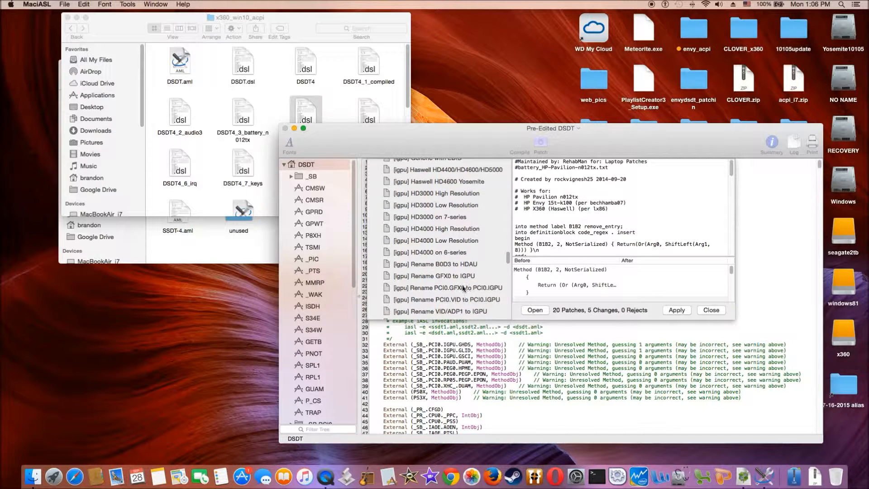
Step: Preview the Rename GFX0 to IGPU and Rename B0D3 to HDAU graphics patches
{"action": "left_click", "coordinate": [435, 276]}
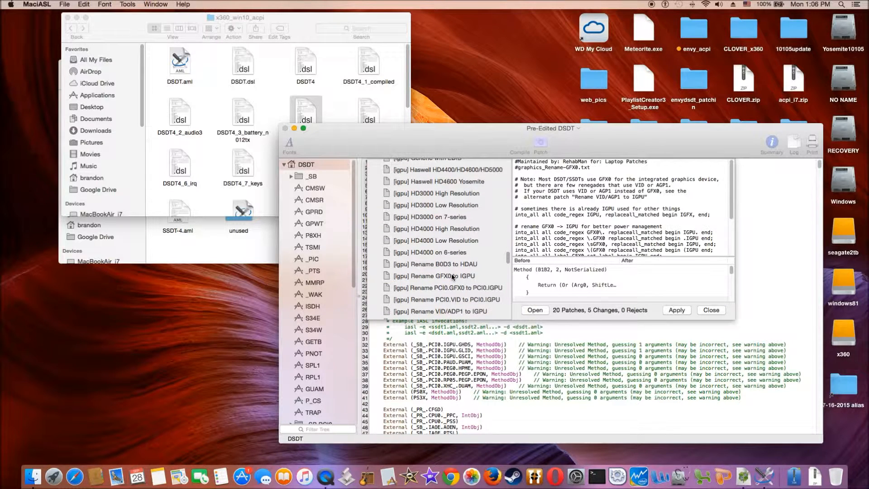
{"action": "left_click", "coordinate": [676, 310]}
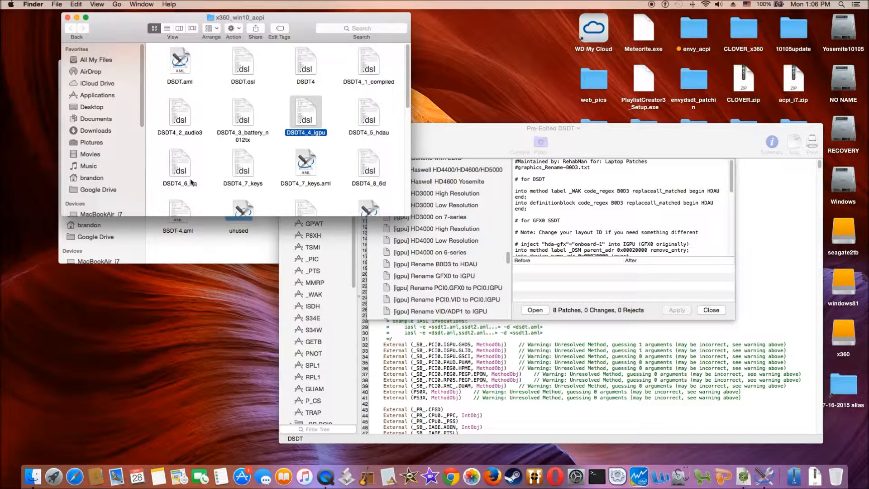
Step: Select the irq and keys stage DSDT files, preview the USB3 _PRW 0x6D patch, then dismiss the preview
{"action": "left_click", "coordinate": [179, 164]}
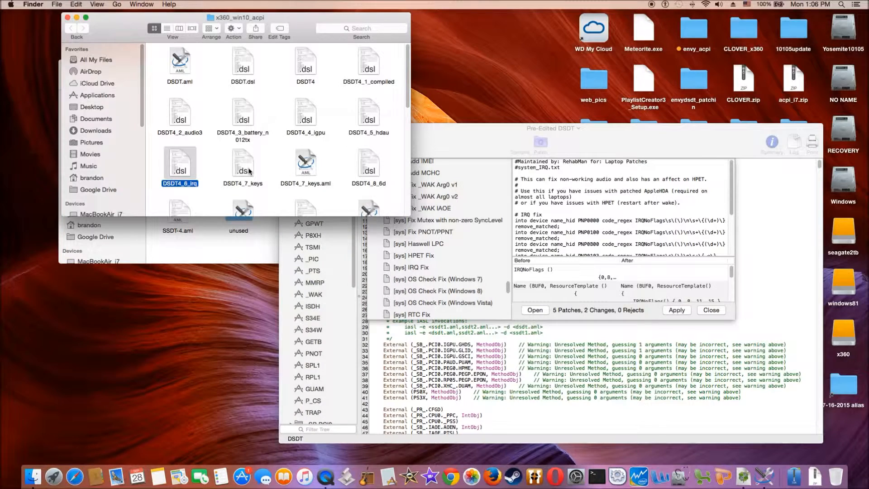
{"action": "left_click", "coordinate": [243, 167]}
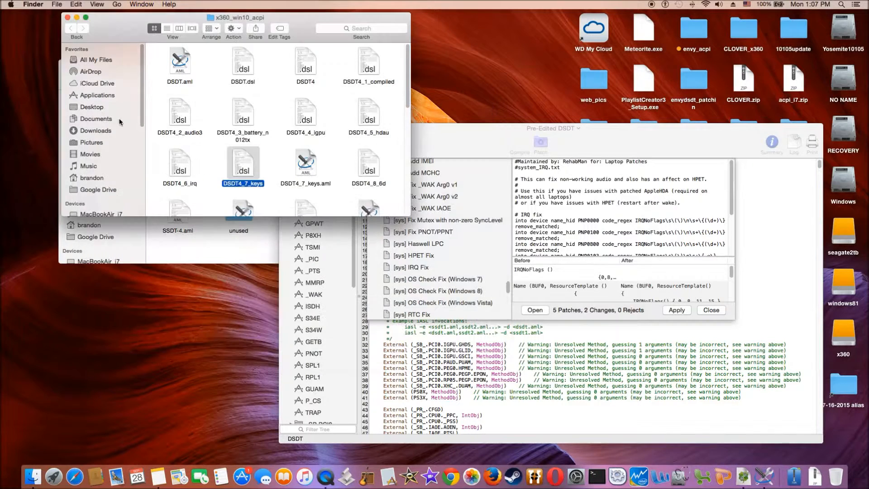
{"action": "mouse_move", "coordinate": [375, 171]}
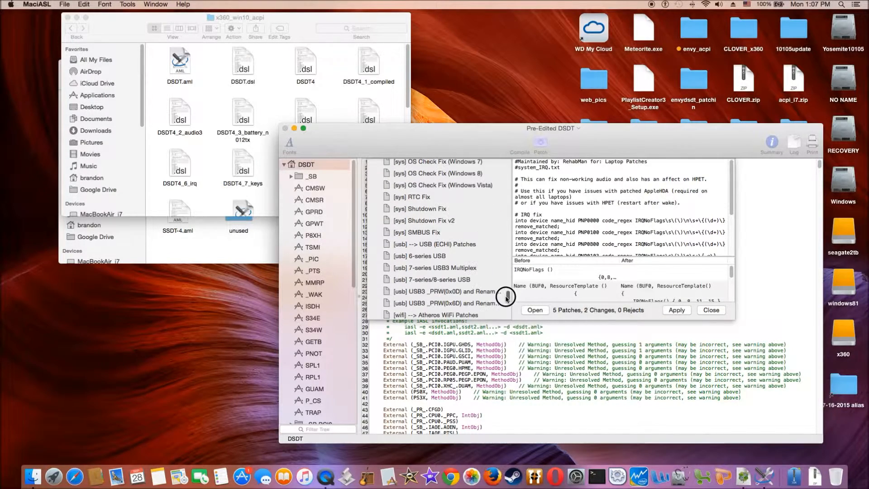
{"action": "left_click", "coordinate": [461, 303]}
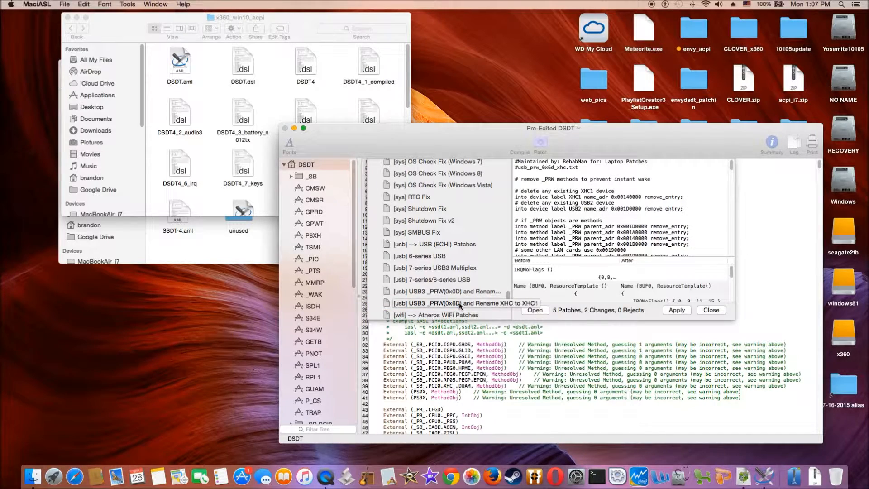
{"action": "left_click", "coordinate": [450, 303]}
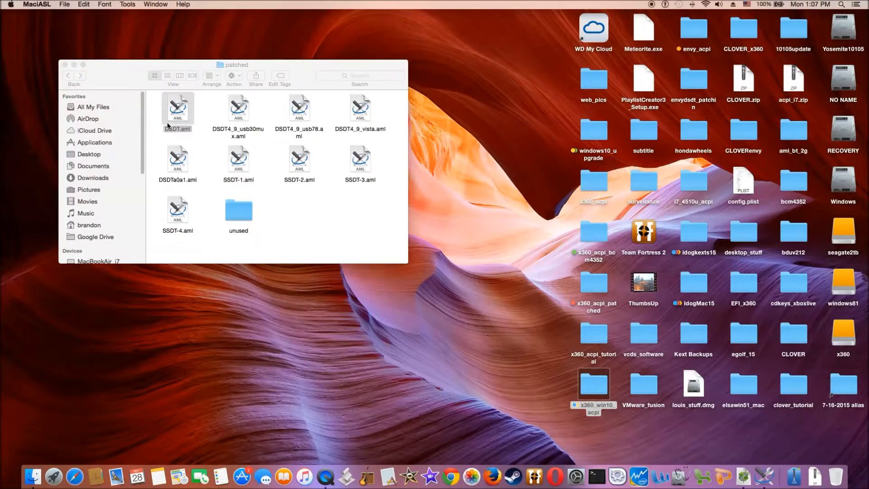
Step: Close the patched folder and browse Yosemite10105 into System, then Library
{"action": "left_click", "coordinate": [65, 66]}
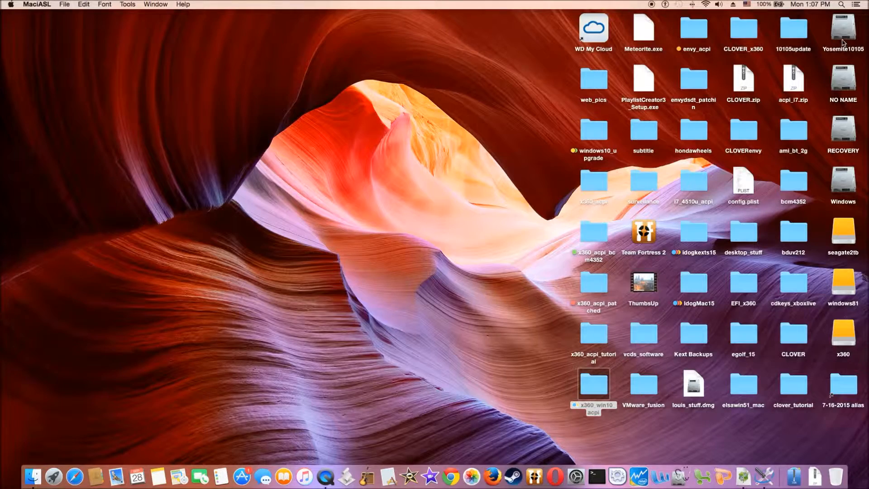
{"action": "double_click", "coordinate": [842, 31]}
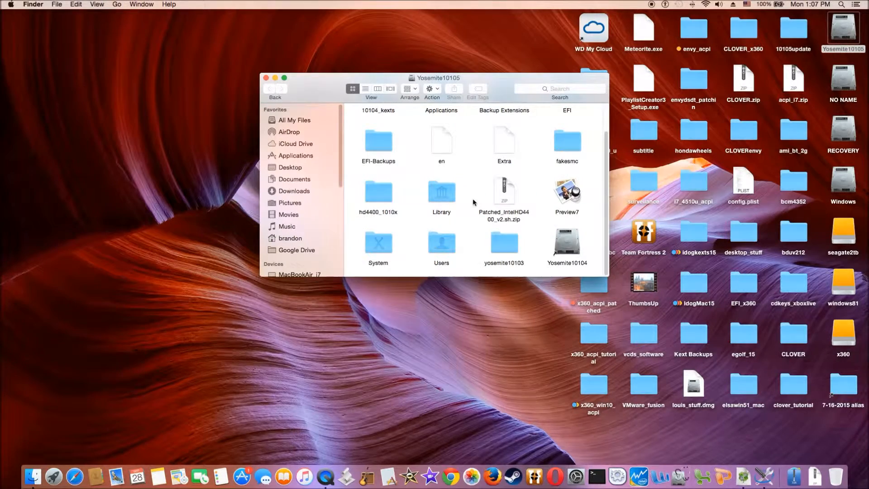
{"action": "double_click", "coordinate": [378, 243]}
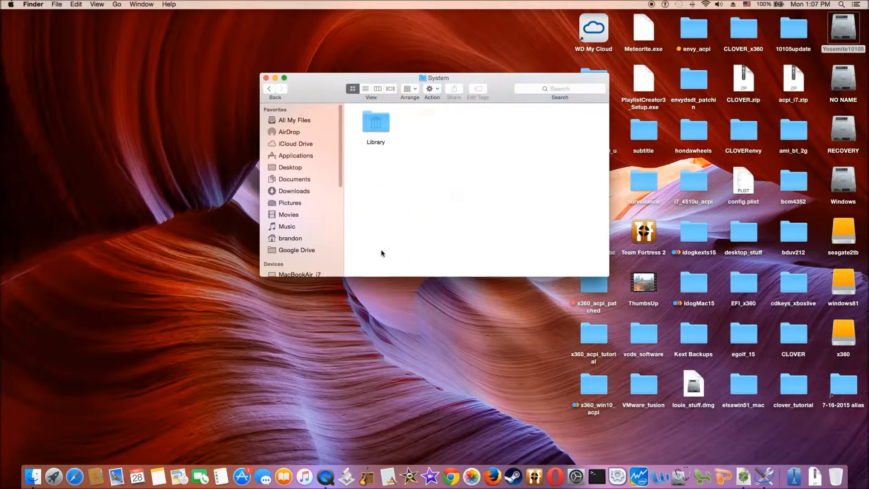
{"action": "double_click", "coordinate": [375, 120]}
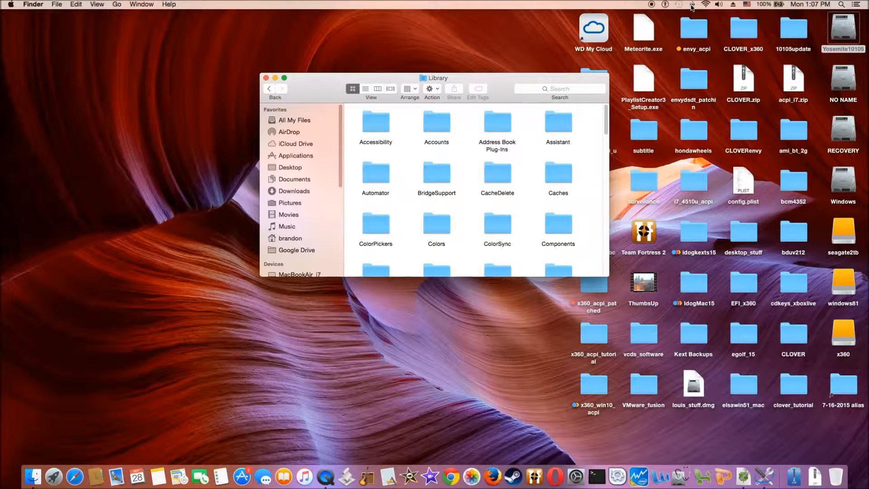
Step: Glance at the Bluetooth menu status, then highlight the Extensions folder
{"action": "left_click", "coordinate": [692, 5]}
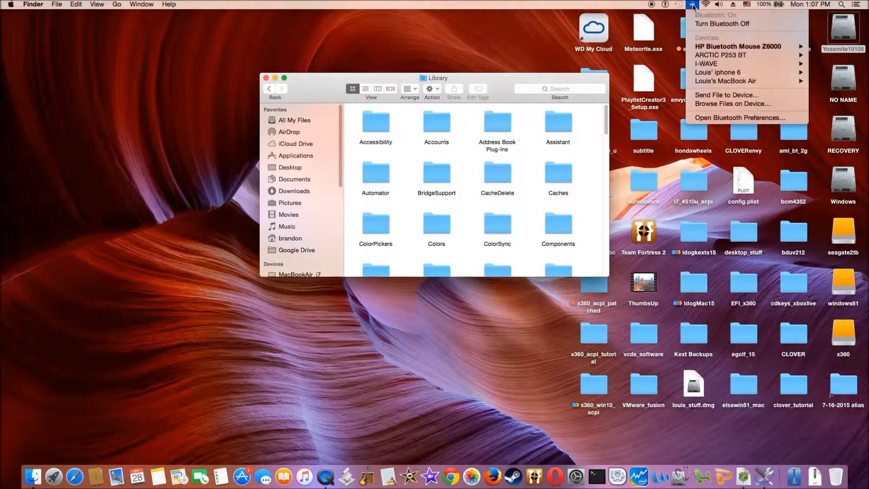
{"action": "left_click", "coordinate": [557, 218]}
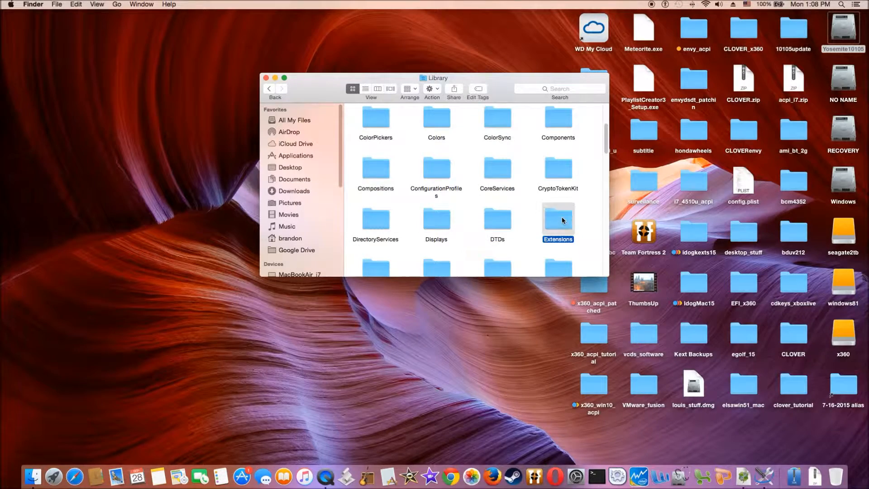
Step: Open Extensions and scroll through its kexts to BrcmPatchRAM.kext
{"action": "double_click", "coordinate": [558, 217]}
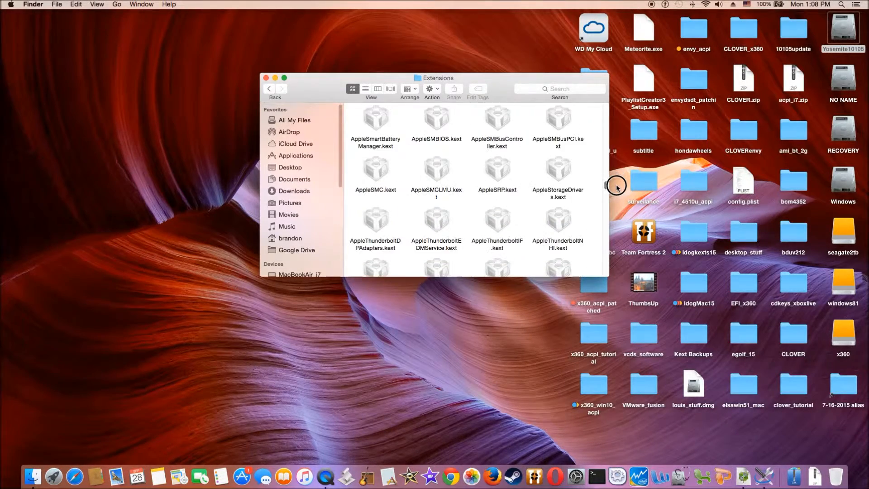
{"action": "scroll", "scroll_direction": "down", "scroll_amount": 3}
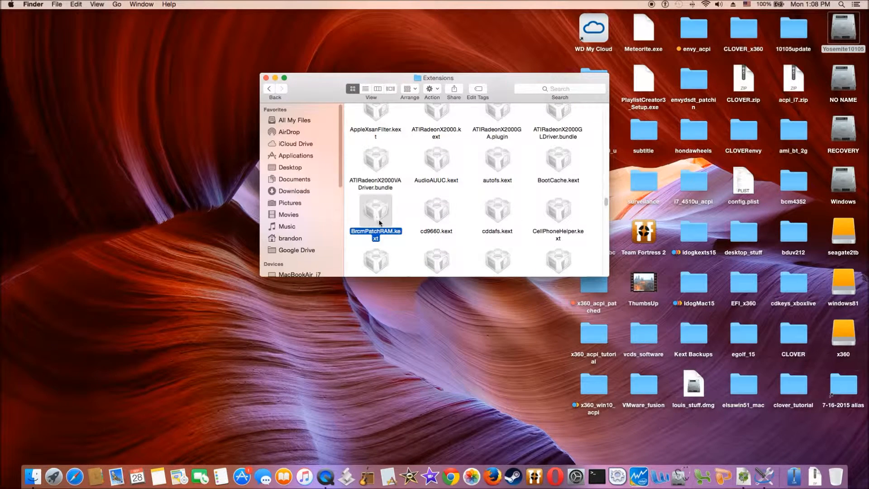
{"action": "mouse_move", "coordinate": [558, 221]}
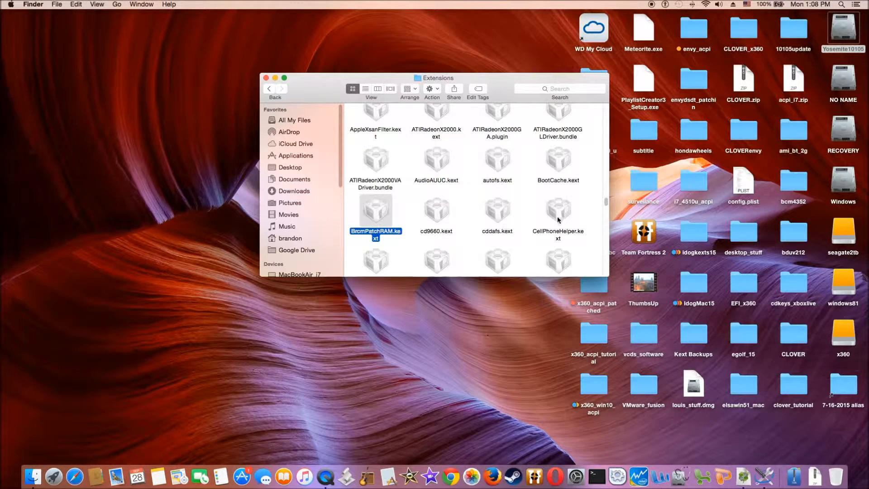
{"action": "mouse_move", "coordinate": [609, 204]}
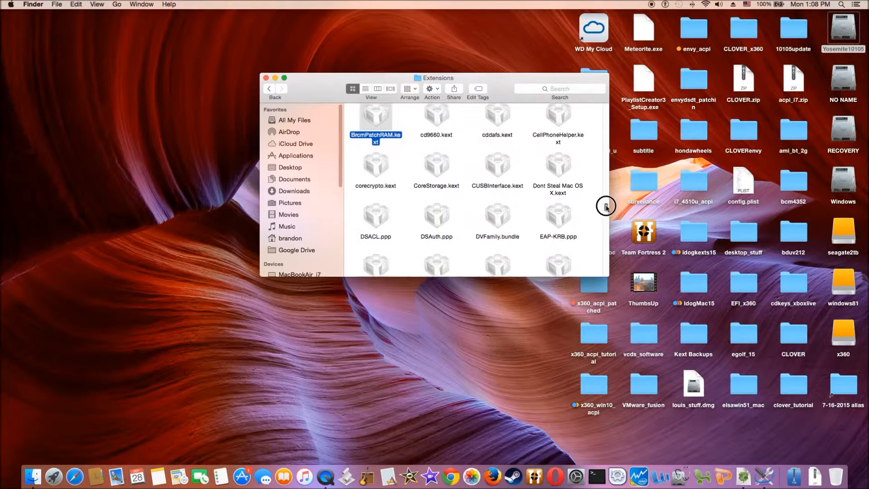
{"action": "scroll", "scroll_direction": "down", "scroll_amount": 3}
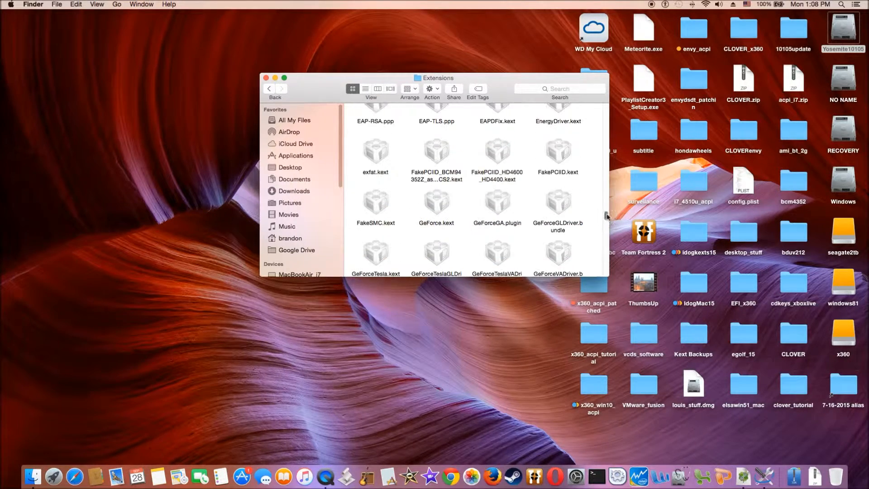
{"action": "mouse_move", "coordinate": [434, 183]}
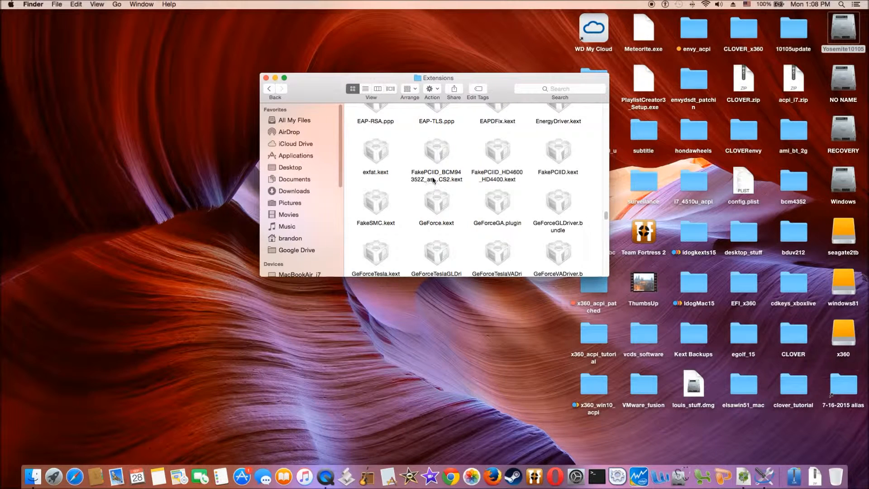
Step: Select the FakePCIID BCM94352Z, HD4600_HD4400 and base FakePCIID kexts, showing FakePCIID.kext's options menu
{"action": "left_click", "coordinate": [436, 150]}
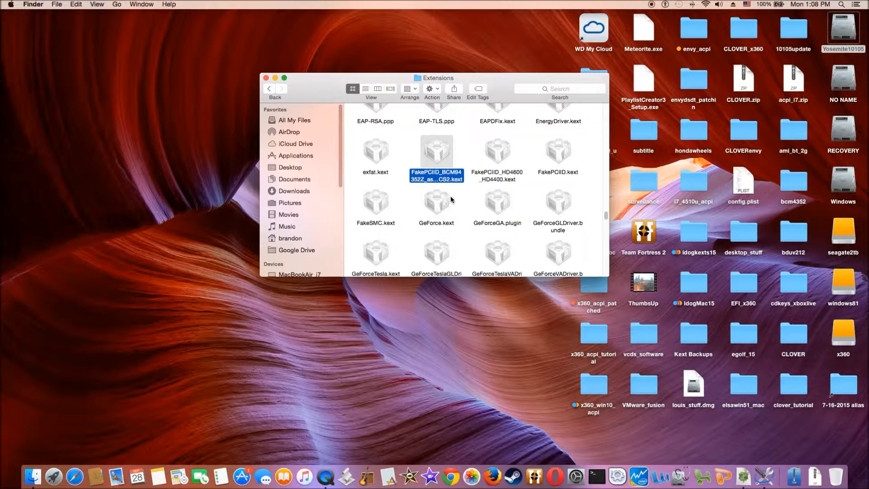
{"action": "left_click", "coordinate": [497, 156]}
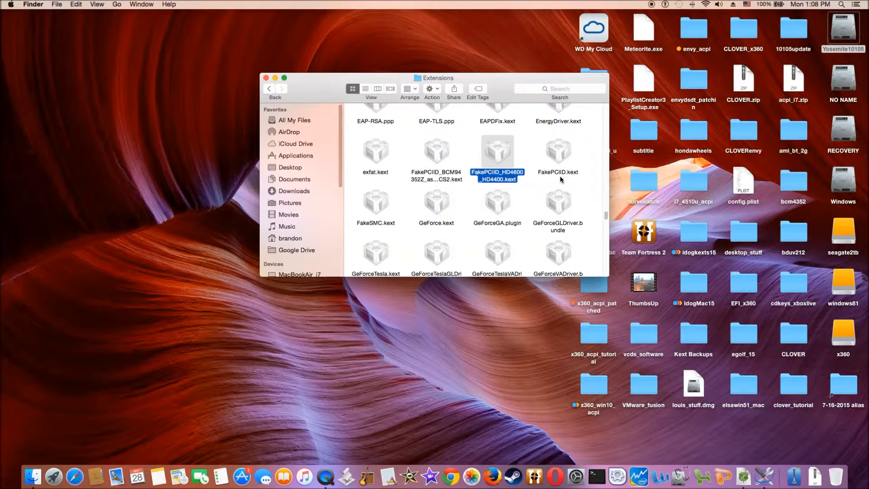
{"action": "left_click", "coordinate": [557, 154]}
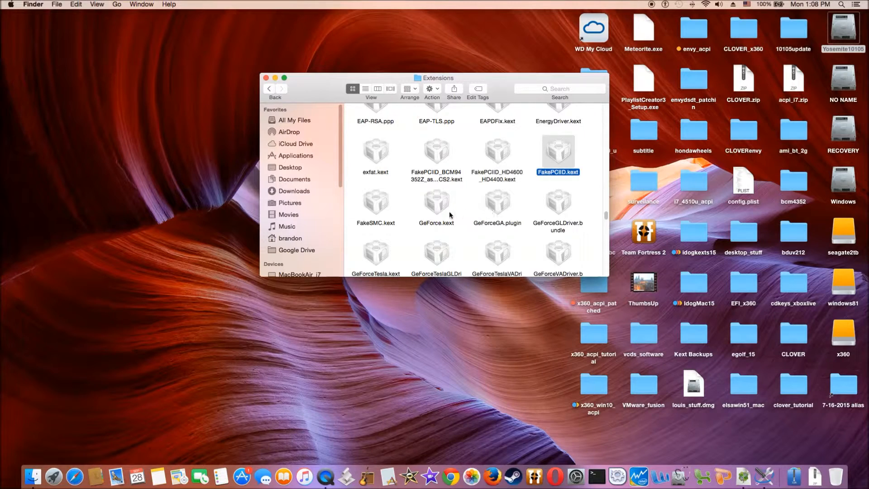
{"action": "right_click", "coordinate": [557, 154]}
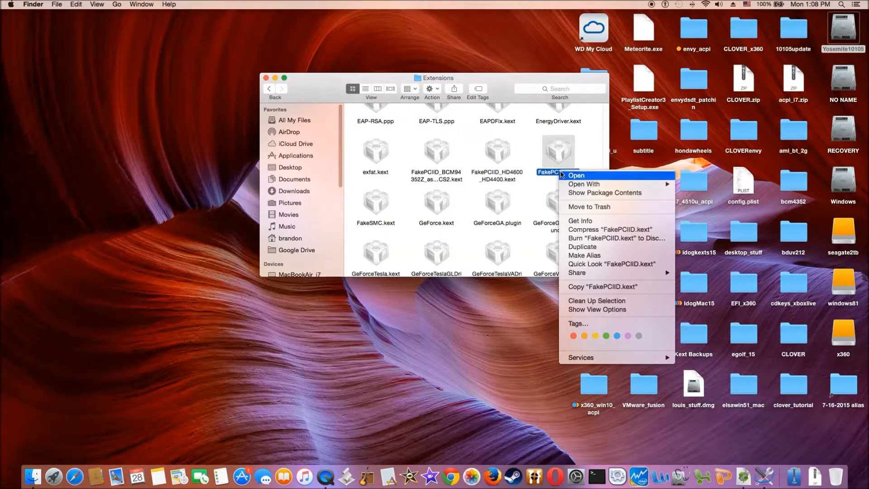